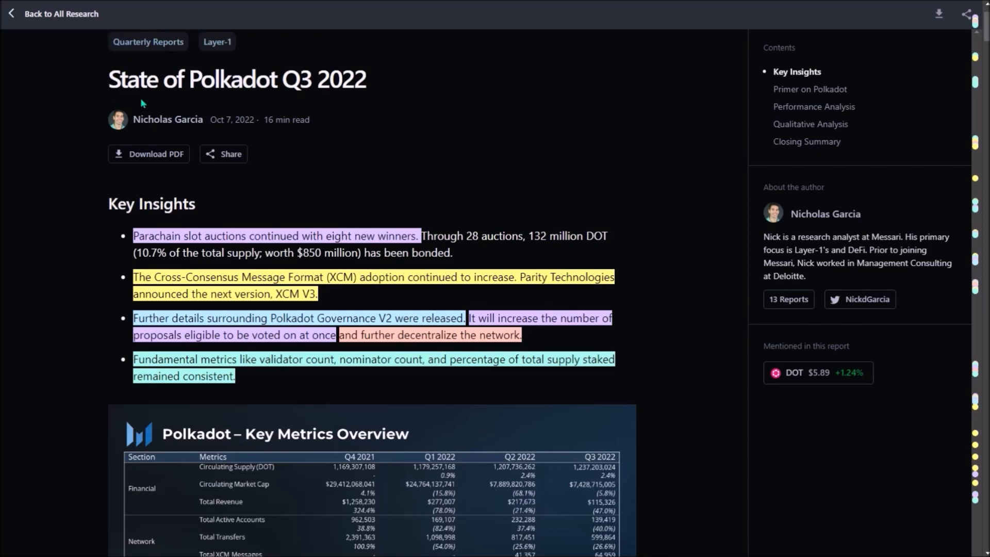
mouse_move(208, 110)
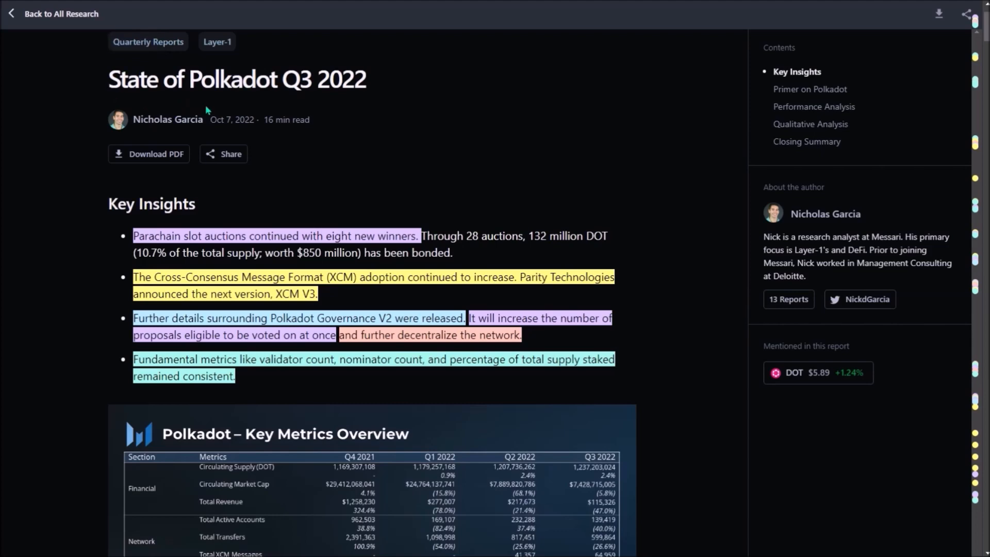
mouse_move(74, 123)
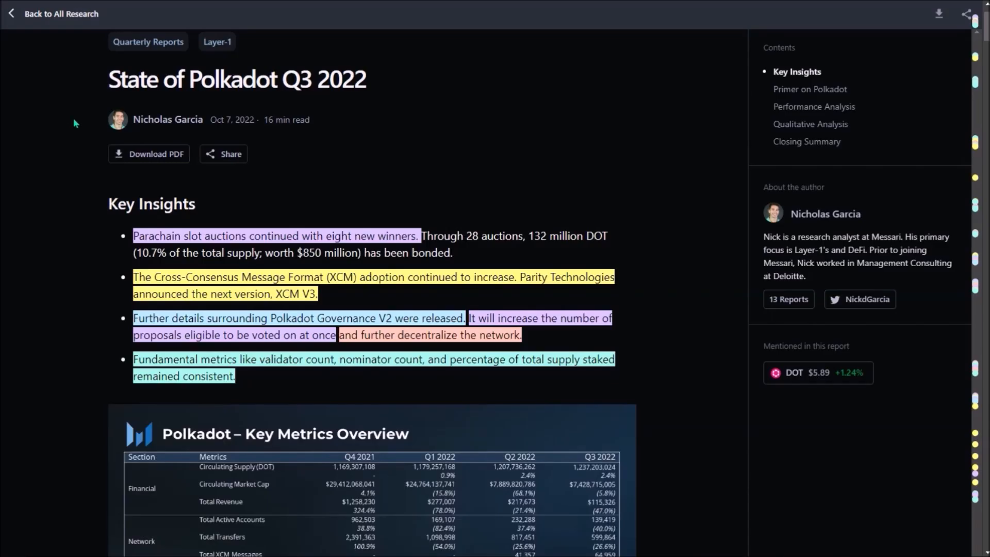
mouse_move(76, 196)
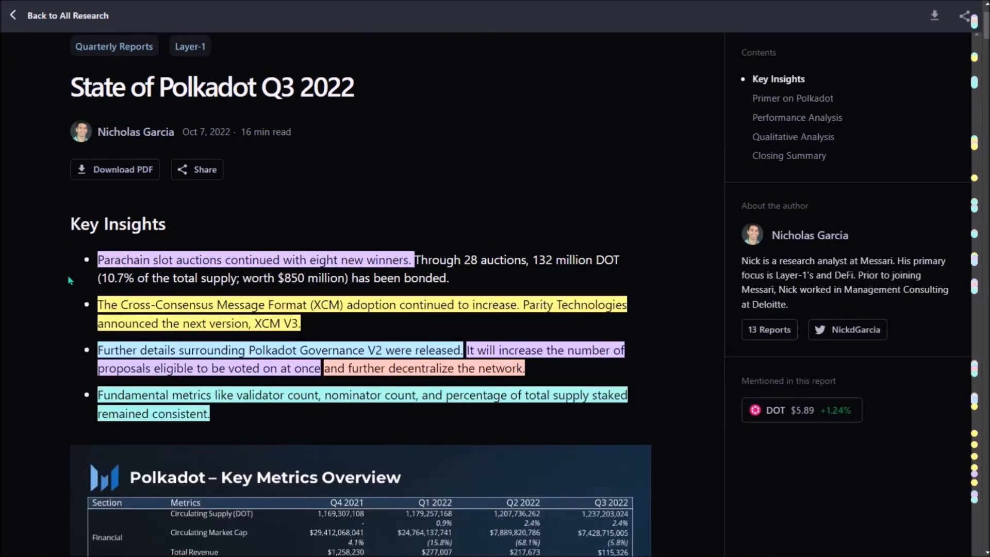
mouse_move(73, 345)
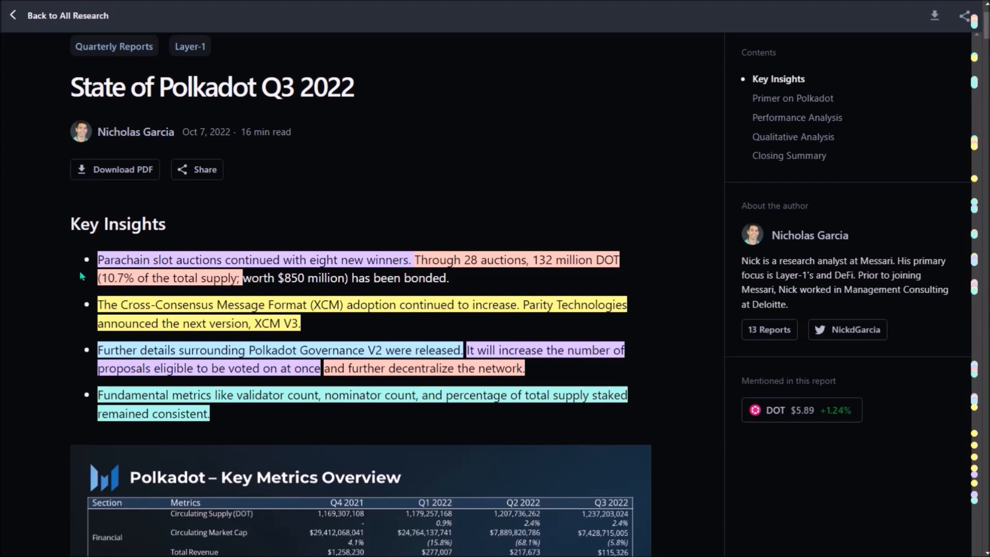
mouse_move(71, 314)
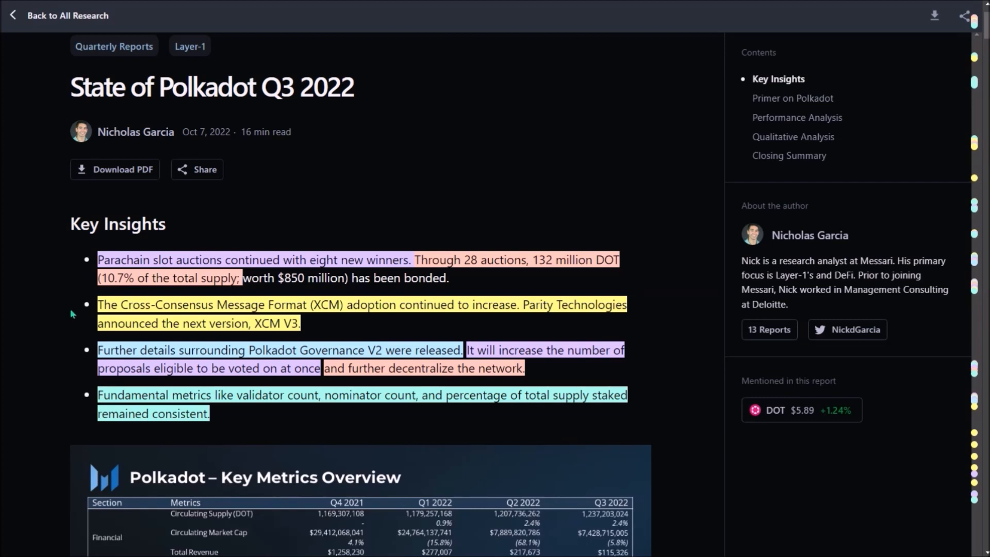
mouse_move(74, 332)
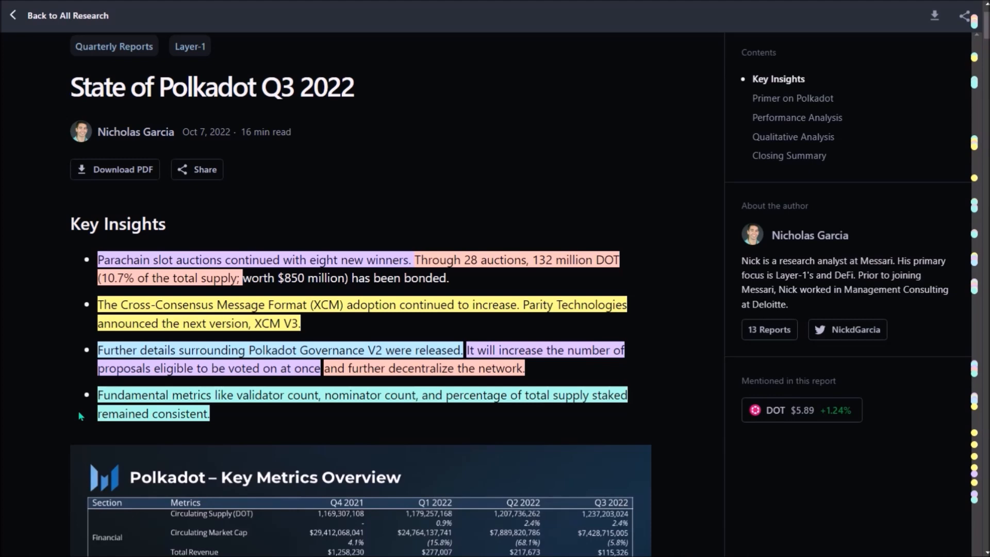
Scroll the Polkadot report down to the Financial Overview table under Performance Analysis
scroll("down", 3)
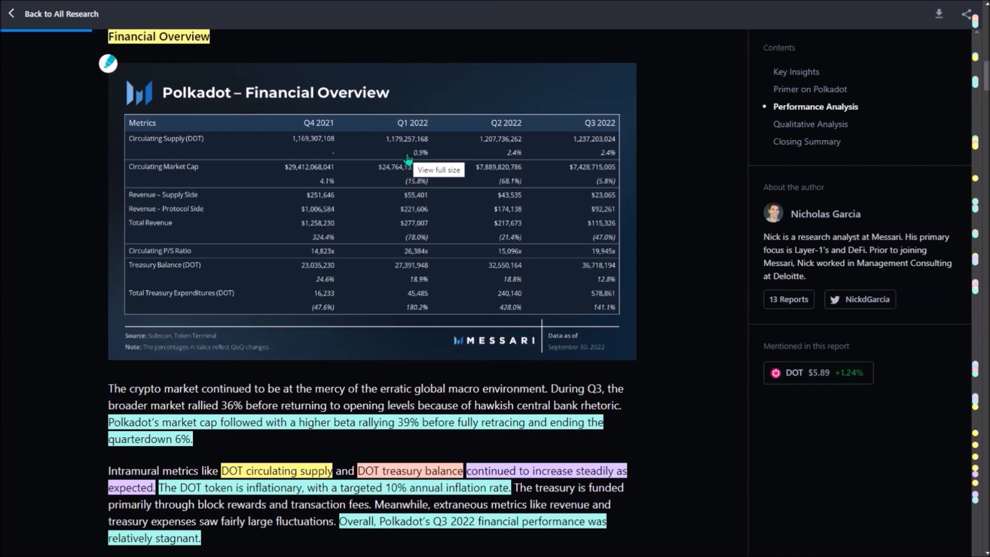
mouse_move(545, 165)
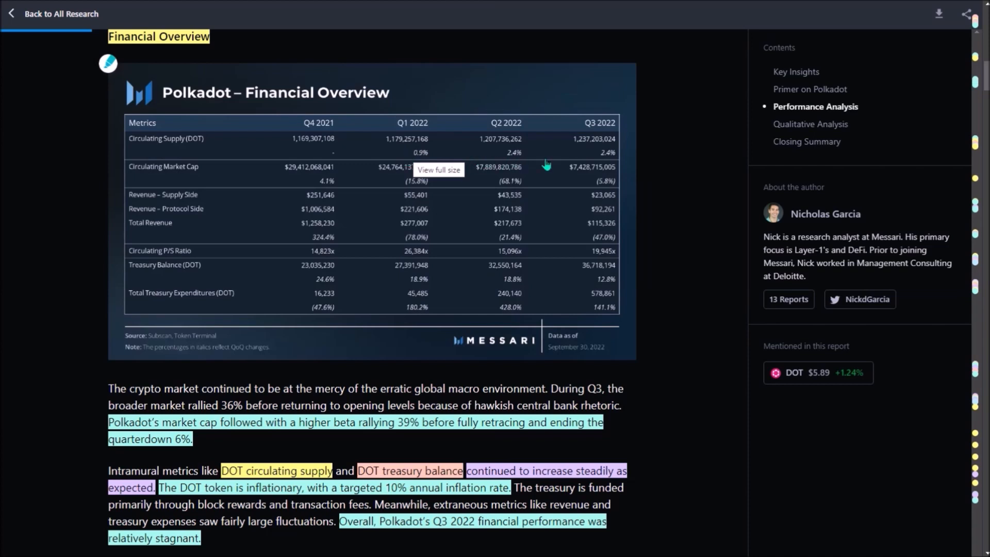
mouse_move(571, 147)
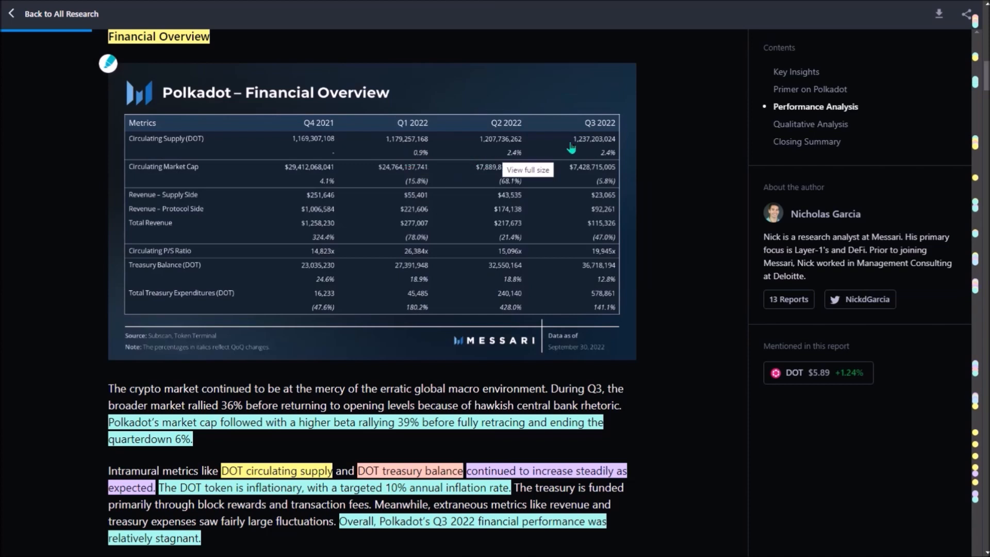
mouse_move(599, 161)
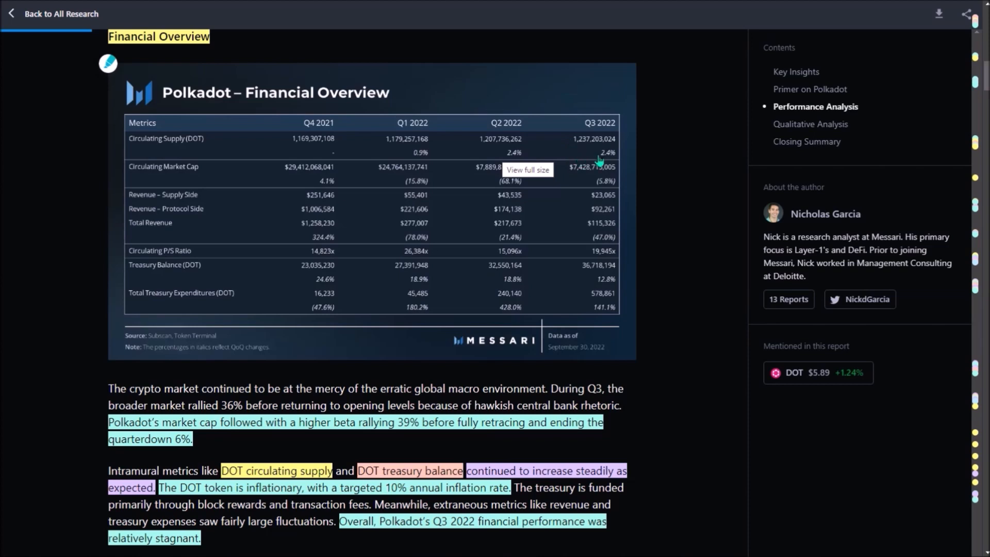
mouse_move(528, 143)
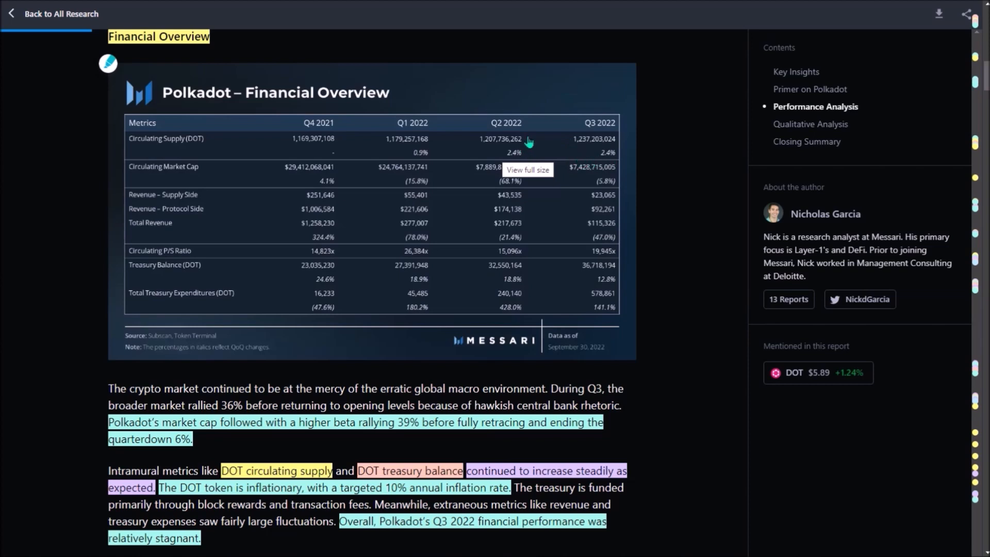
mouse_move(267, 499)
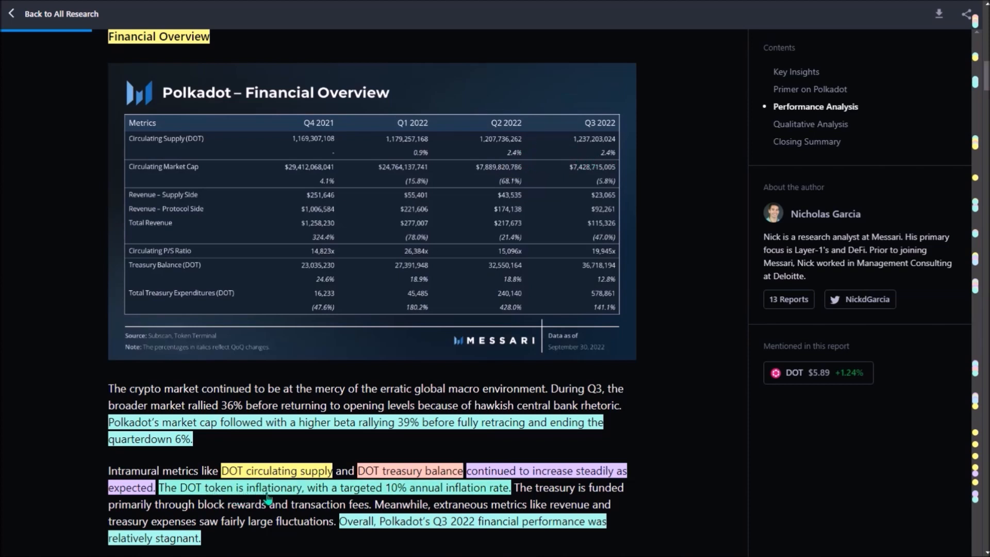
mouse_move(290, 498)
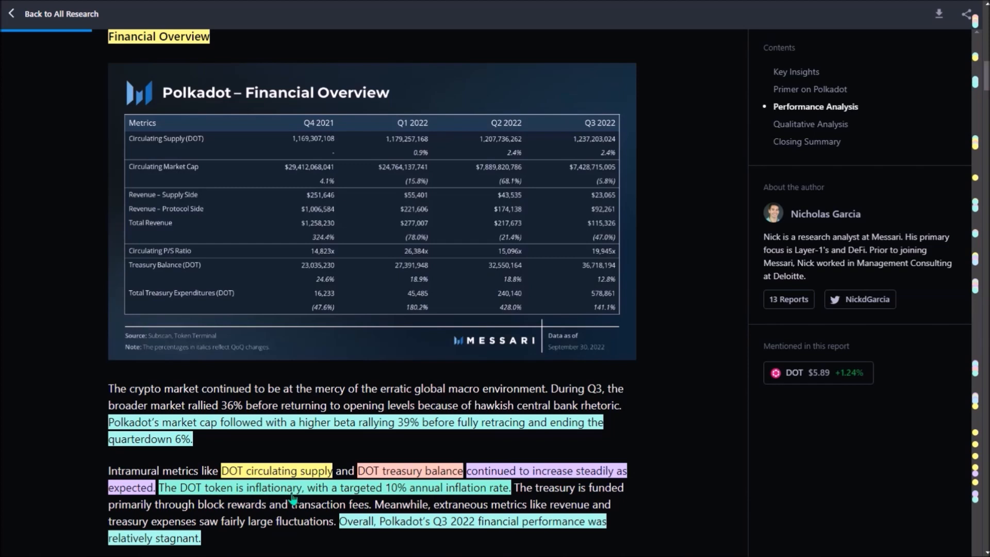
mouse_move(391, 188)
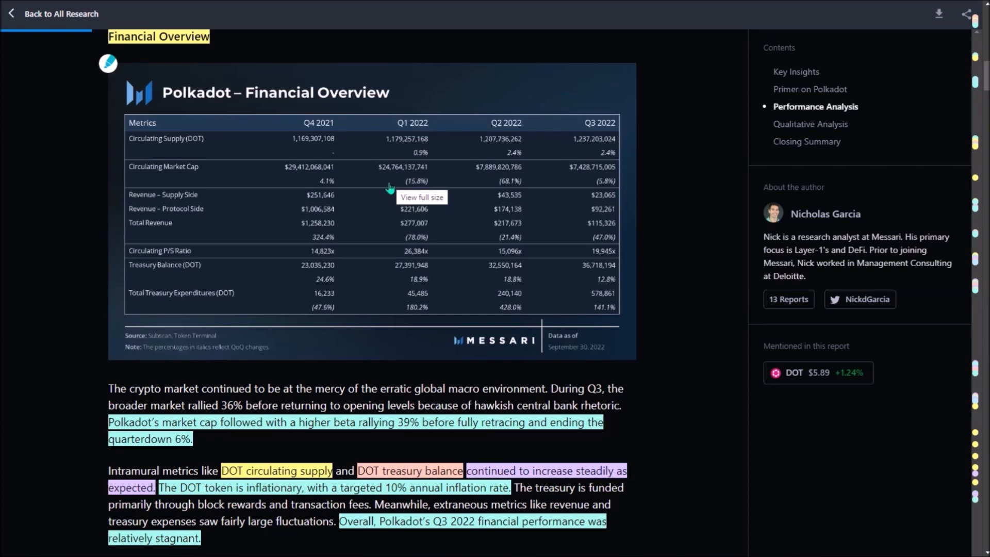
mouse_move(461, 189)
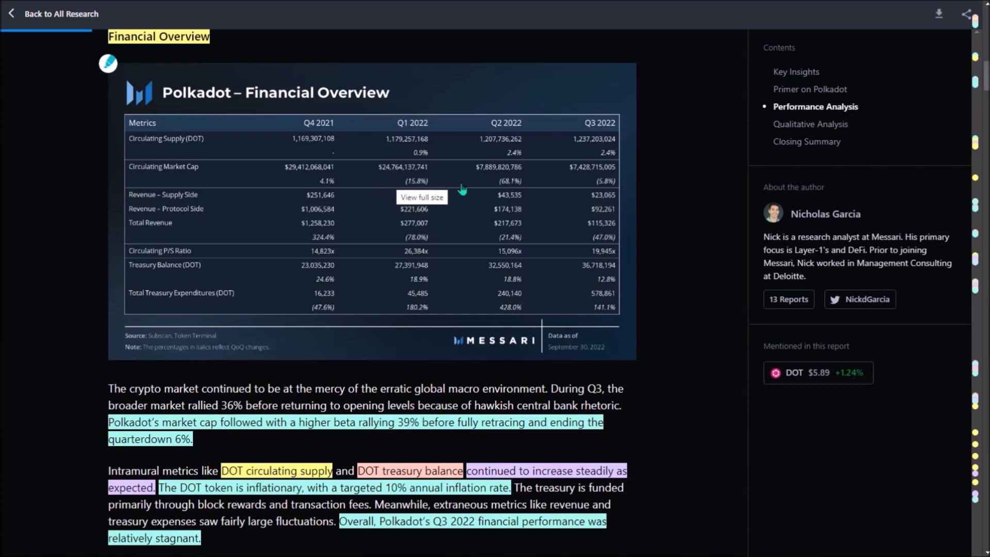
mouse_move(588, 189)
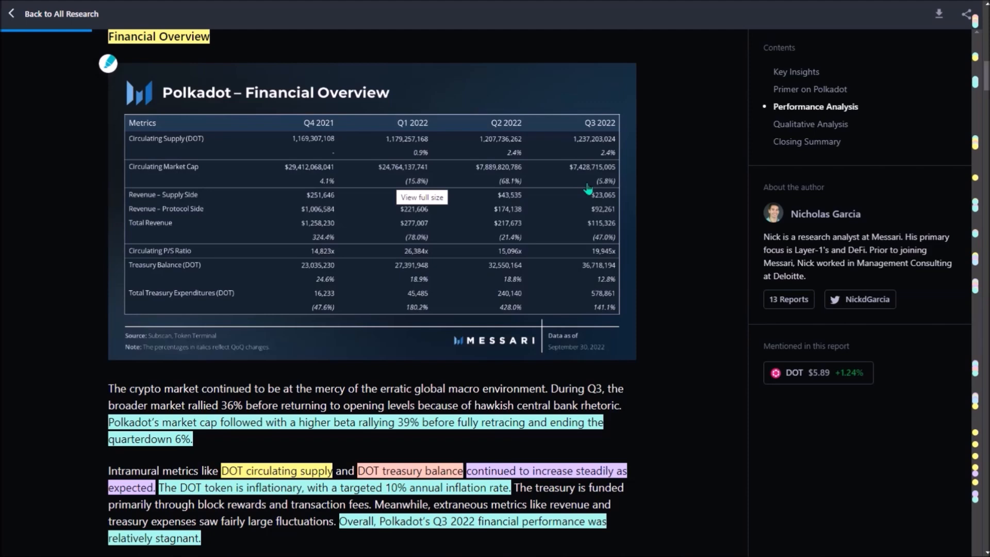
Scroll down to the Treasury Balance and Expenditures Increase chart and its treasury commentary
scroll("down", 3)
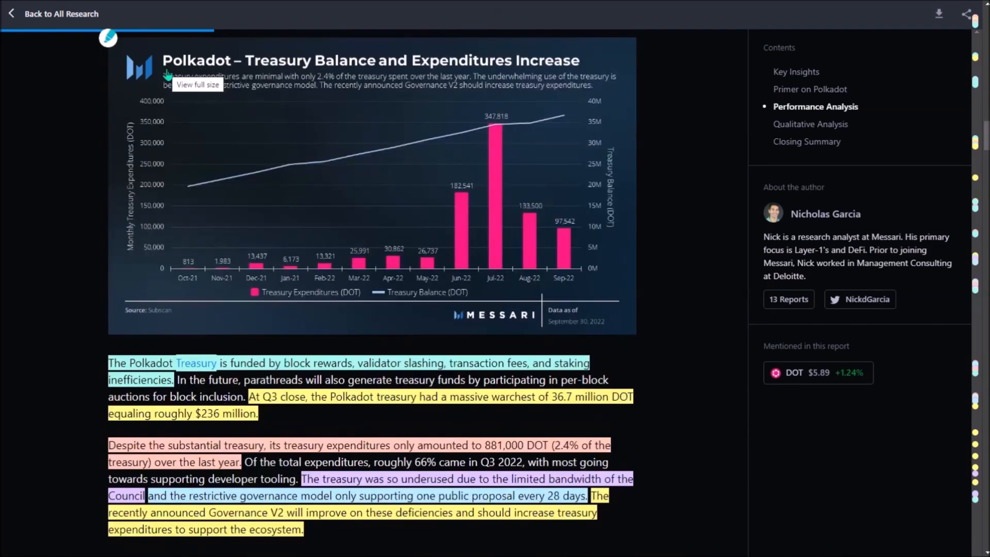
mouse_move(138, 340)
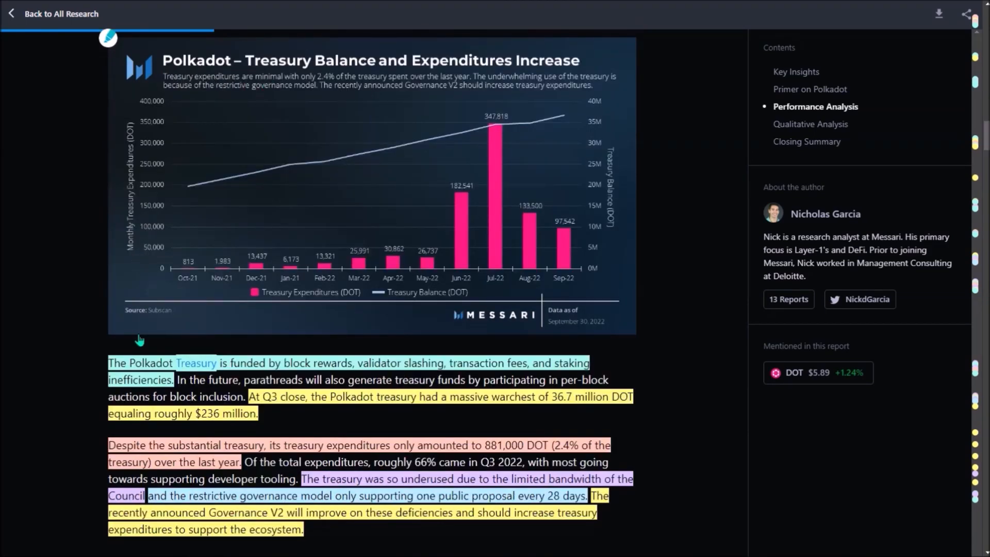
mouse_move(84, 372)
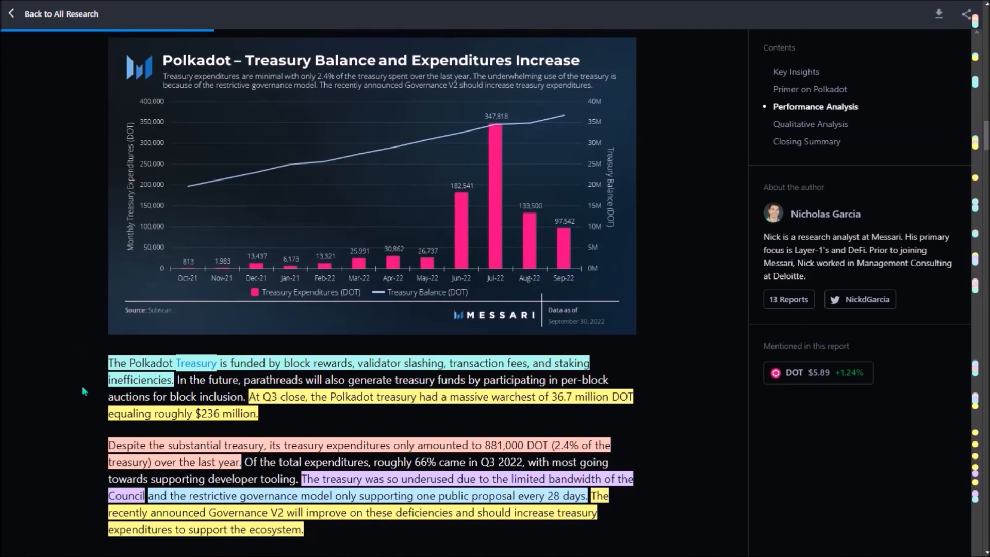
mouse_move(315, 416)
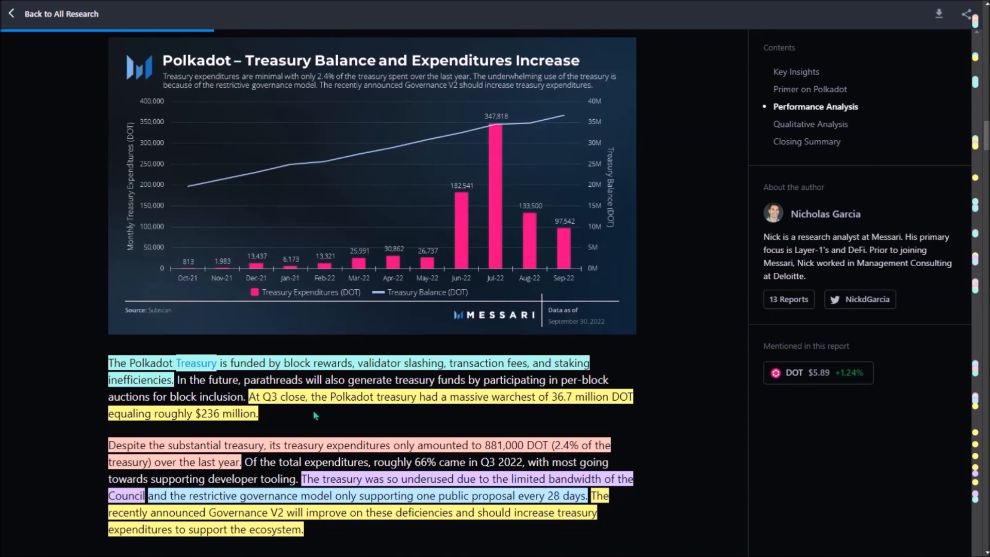
mouse_move(328, 418)
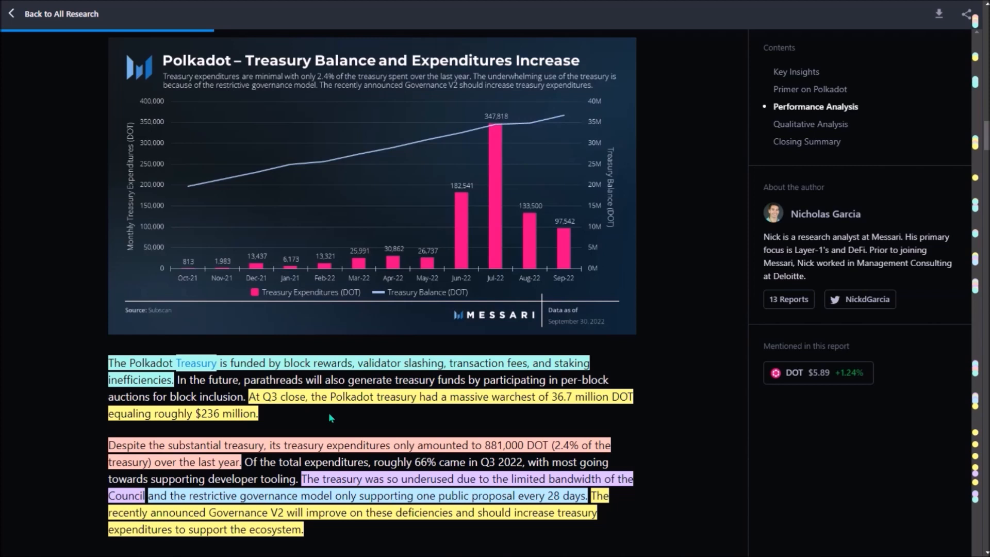
mouse_move(479, 346)
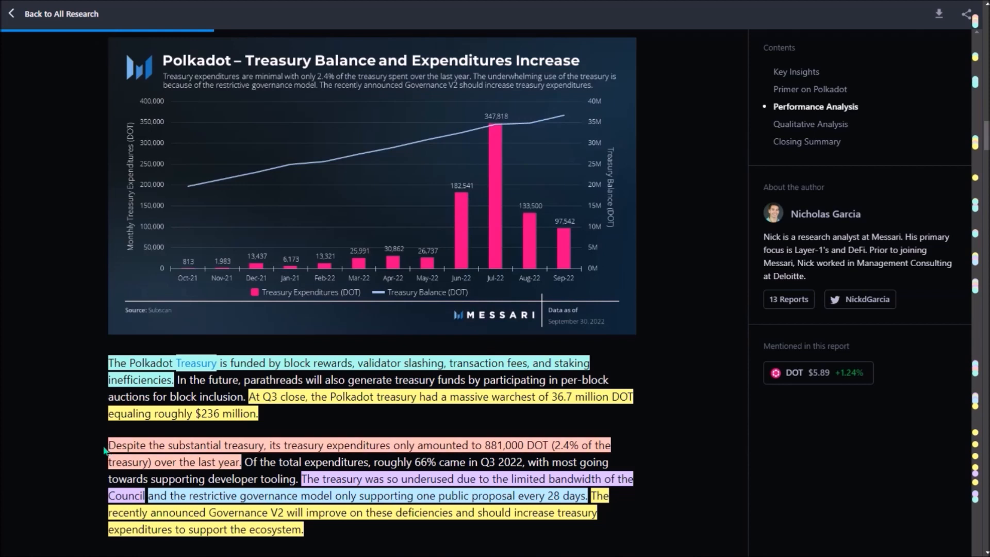
mouse_move(105, 477)
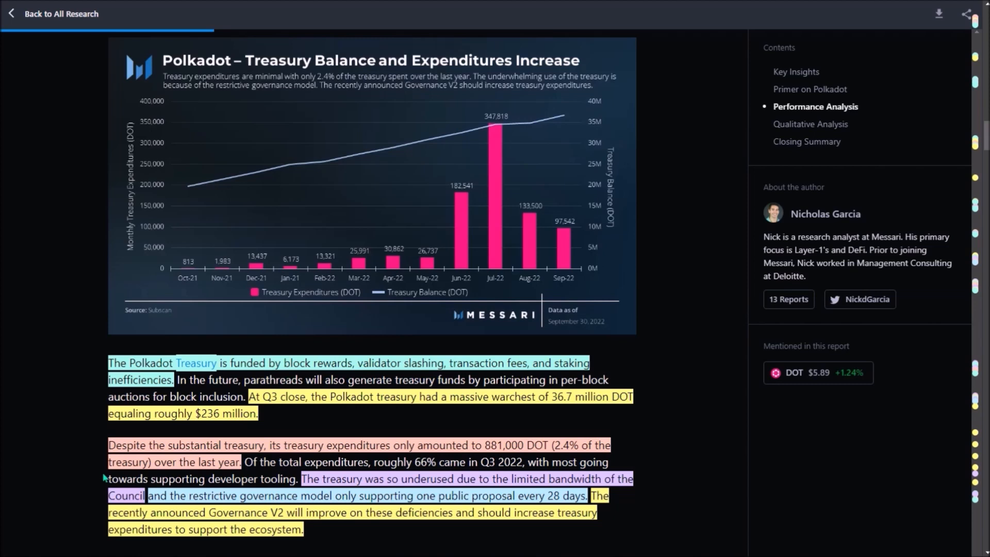
mouse_move(630, 492)
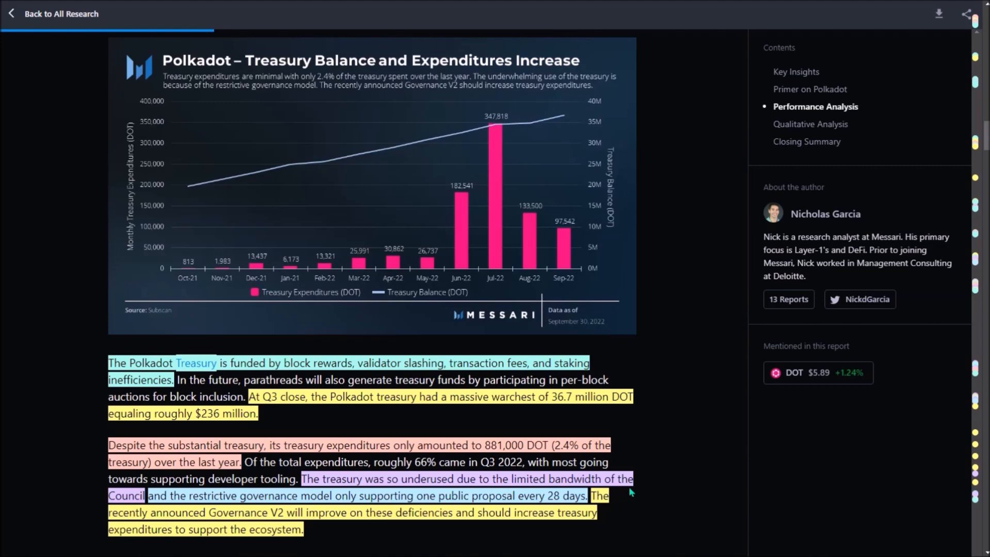
scroll("down", 3)
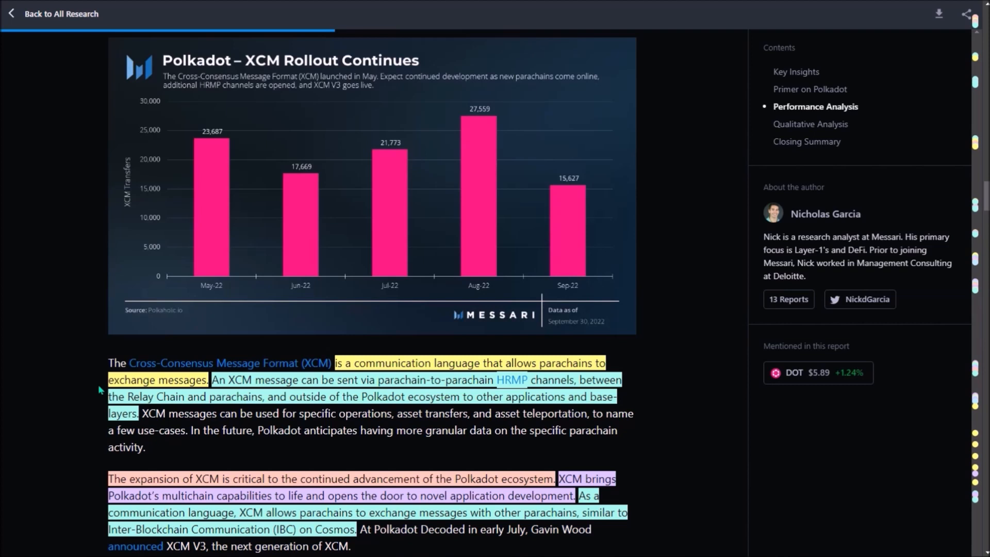
mouse_move(98, 486)
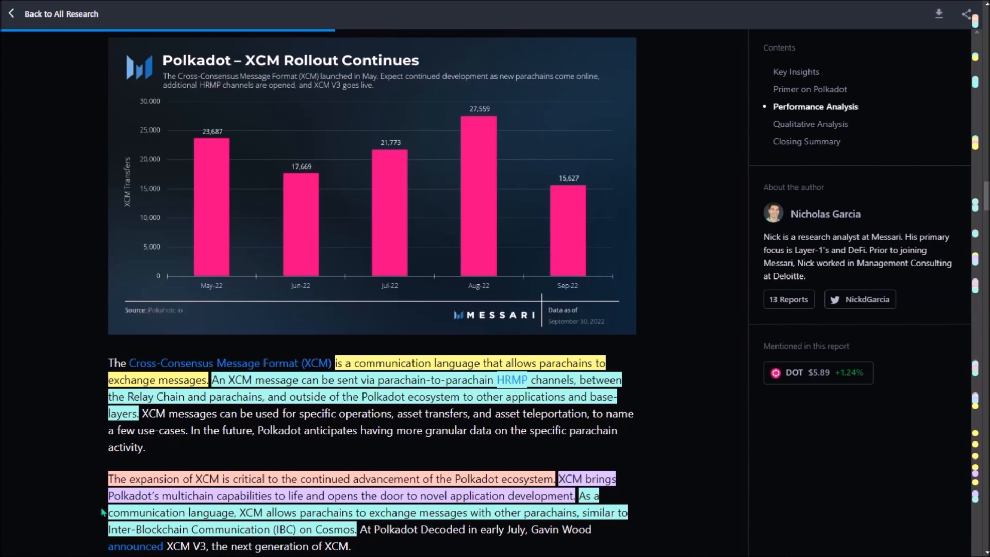
mouse_move(334, 510)
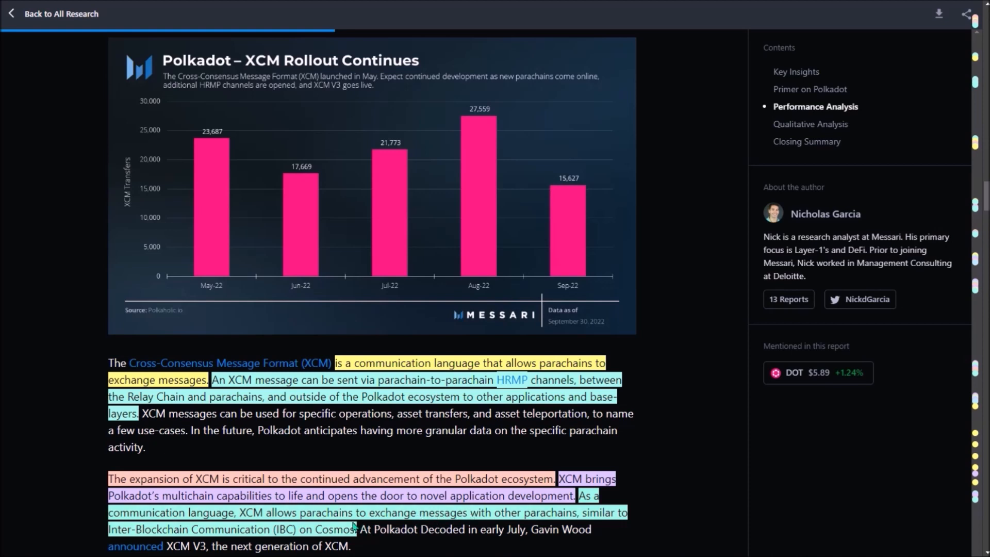
Scroll past the Decentralization and Staking Overview to the Validator Stake is Evenly Distributed chart
scroll("down", 3)
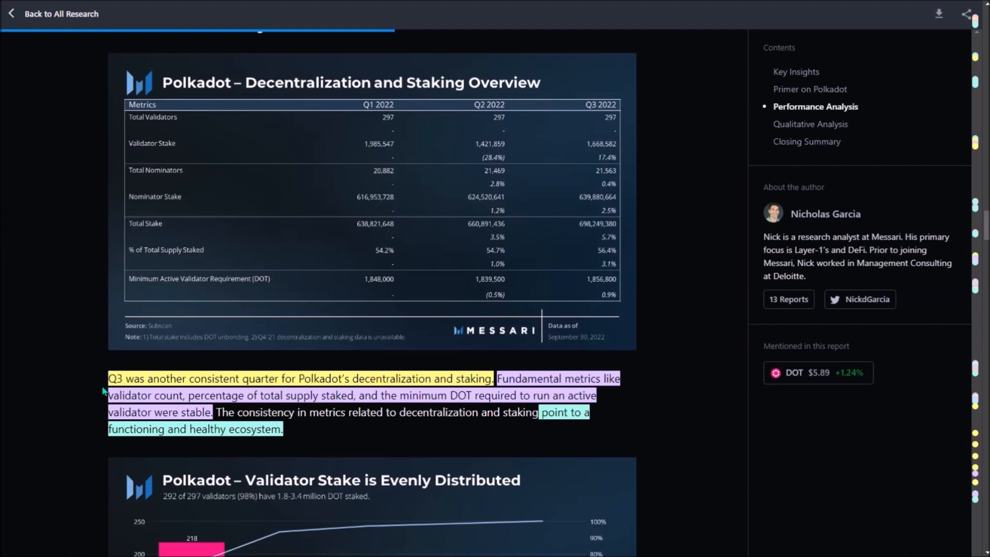
scroll("down", 3)
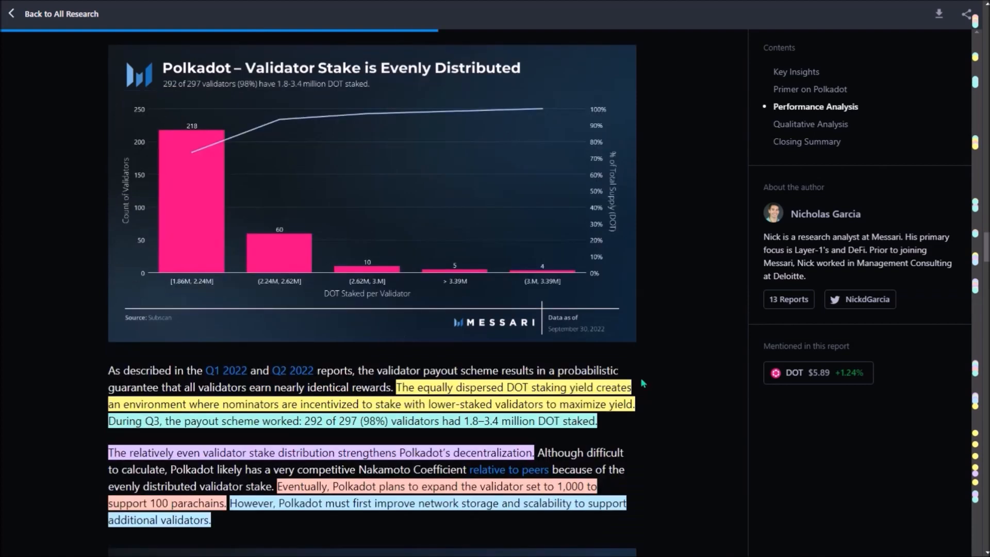
mouse_move(642, 408)
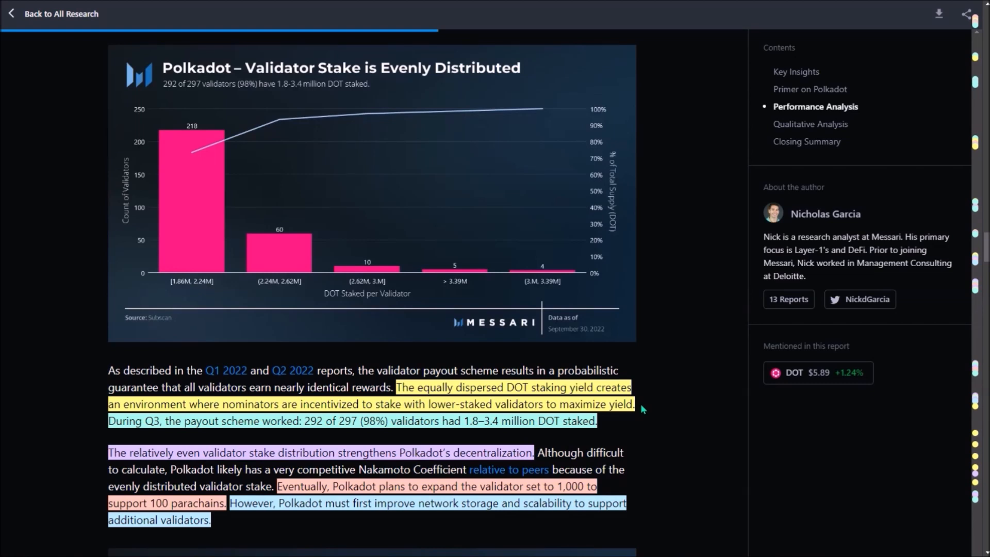
mouse_move(163, 433)
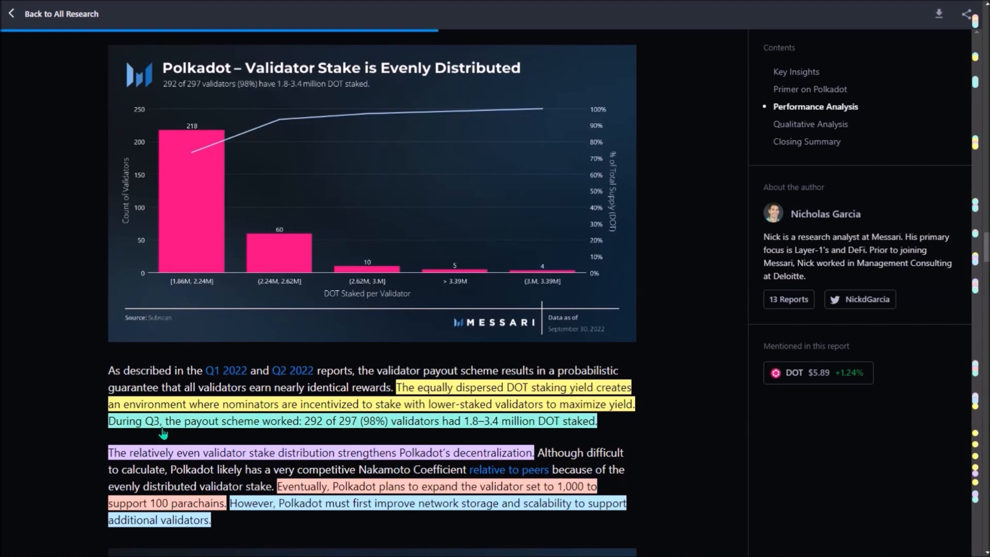
mouse_move(220, 434)
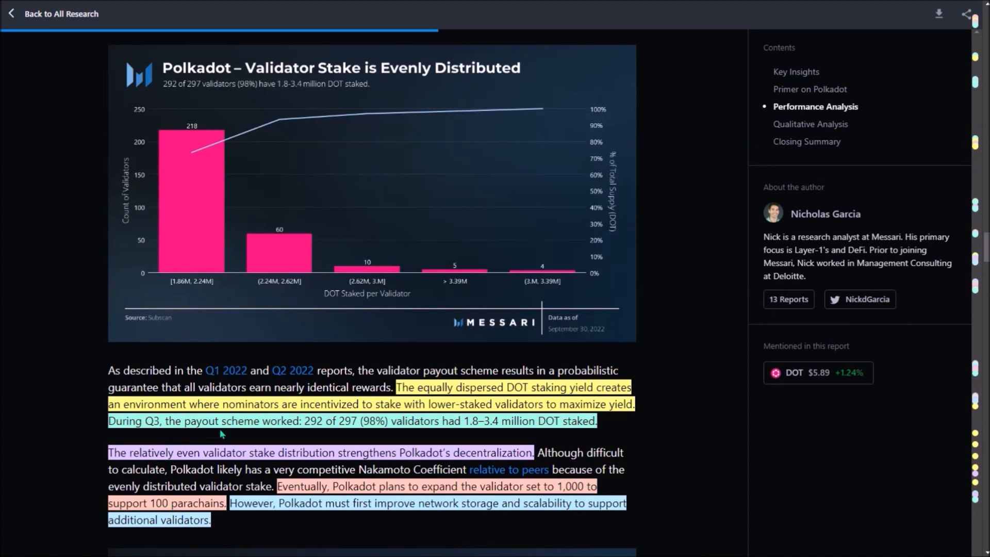
mouse_move(306, 437)
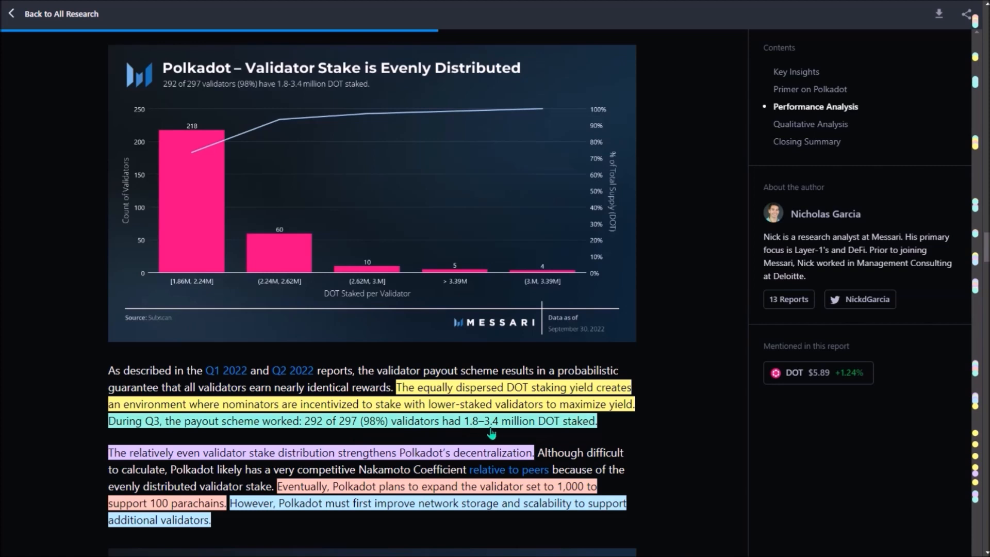
mouse_move(514, 431)
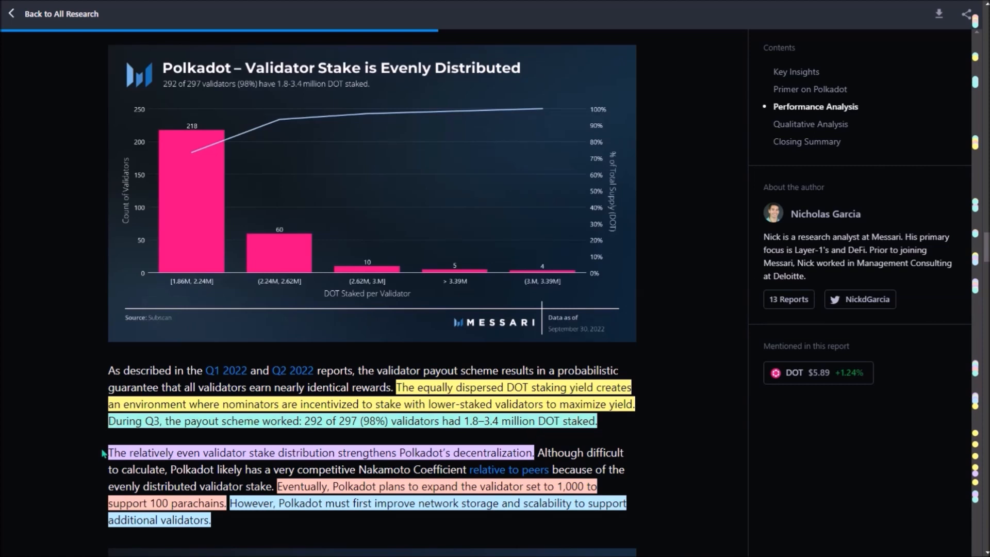
mouse_move(186, 461)
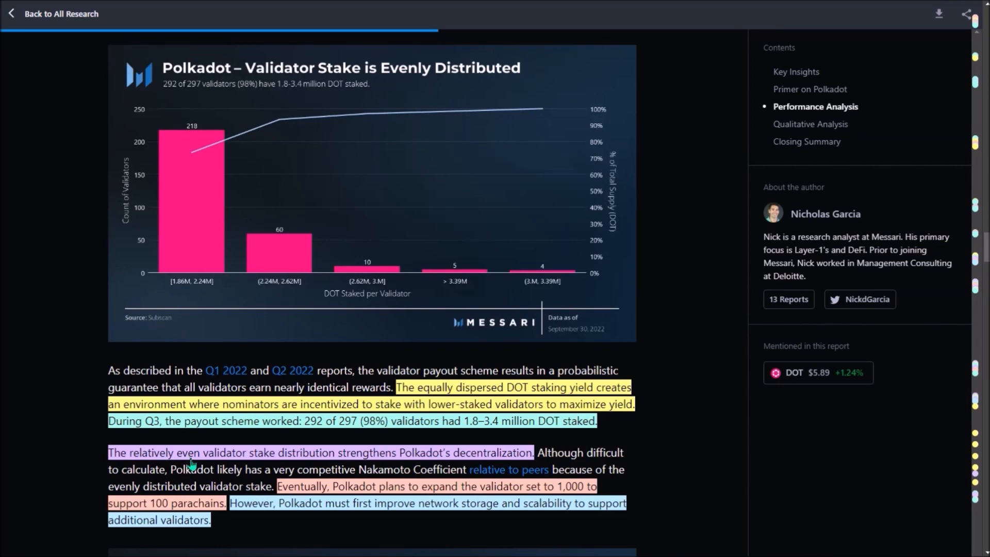
mouse_move(413, 499)
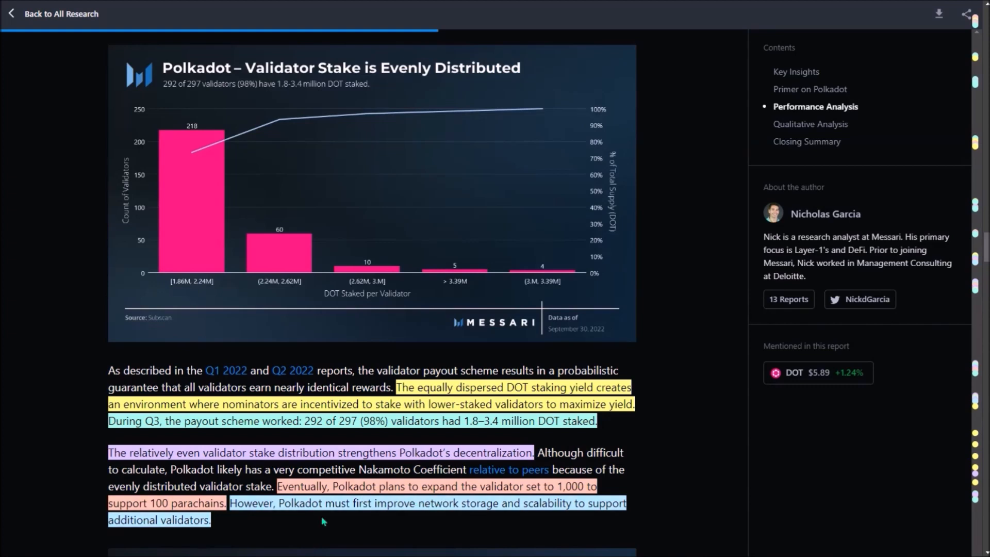
mouse_move(313, 529)
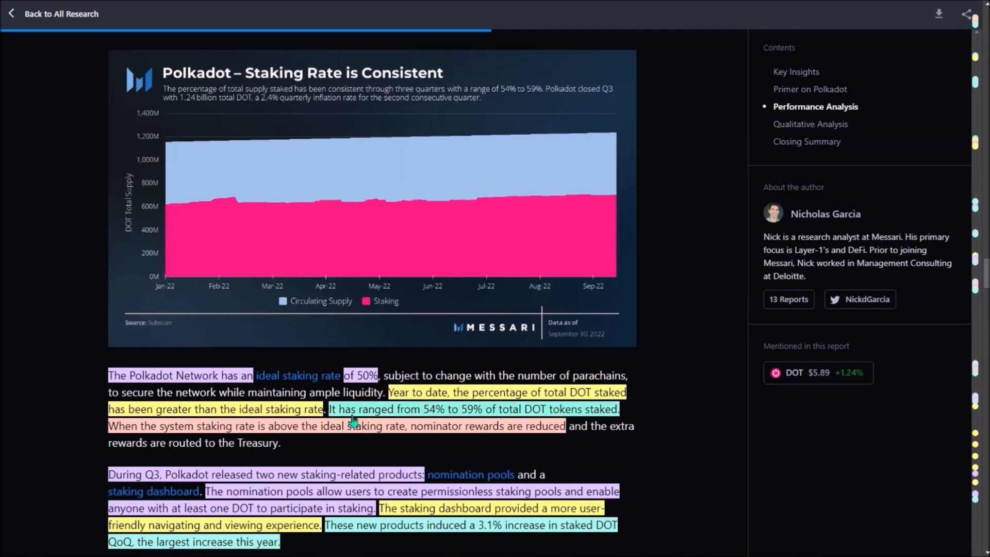
mouse_move(426, 422)
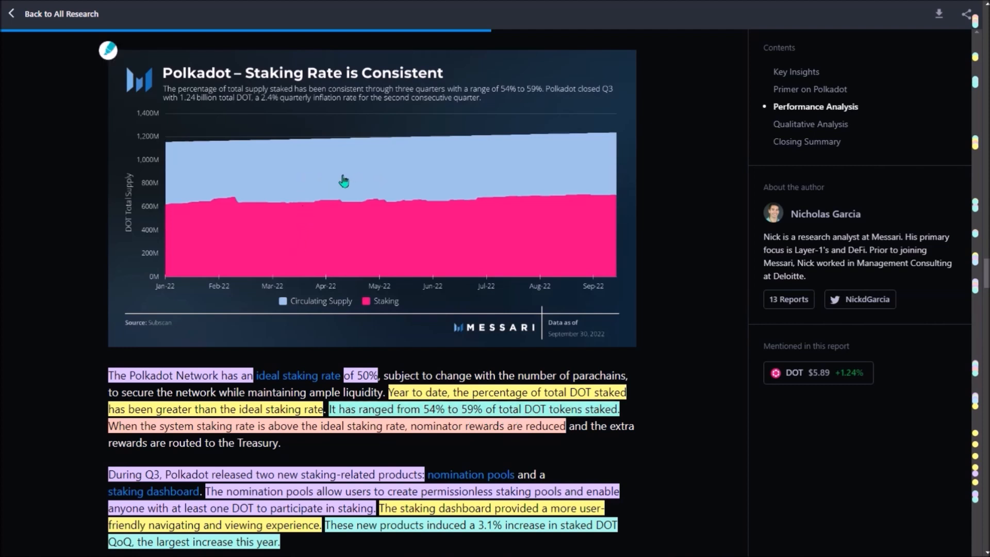
mouse_move(457, 185)
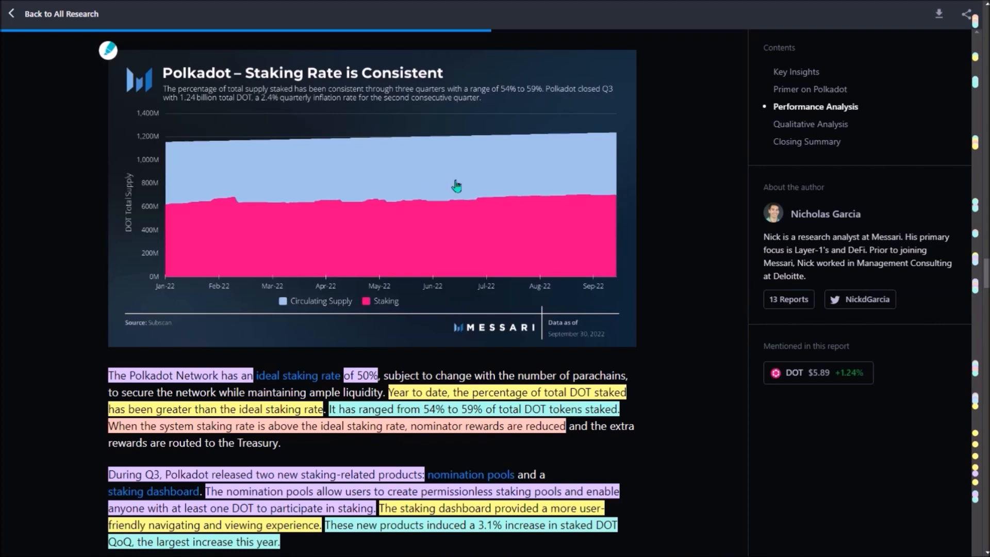
mouse_move(344, 270)
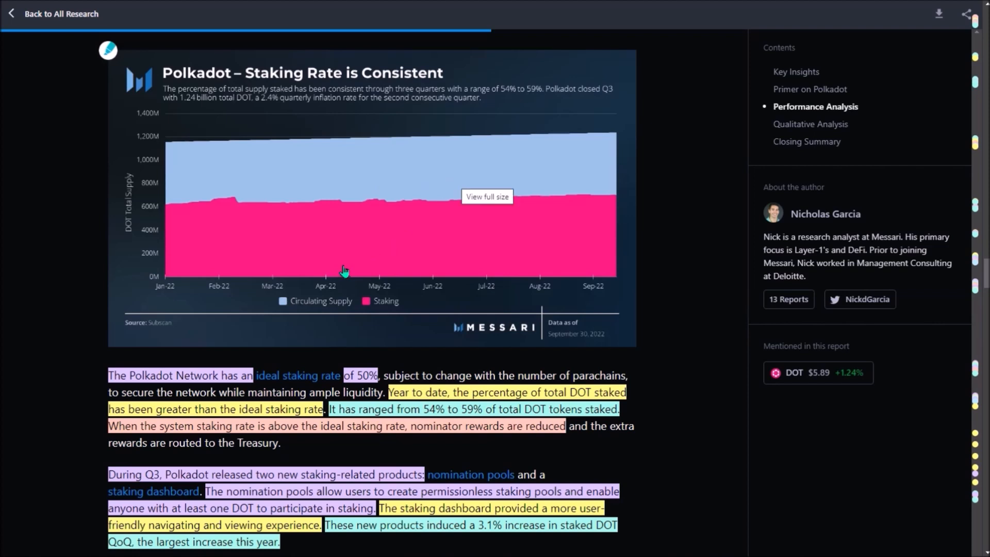
mouse_move(207, 435)
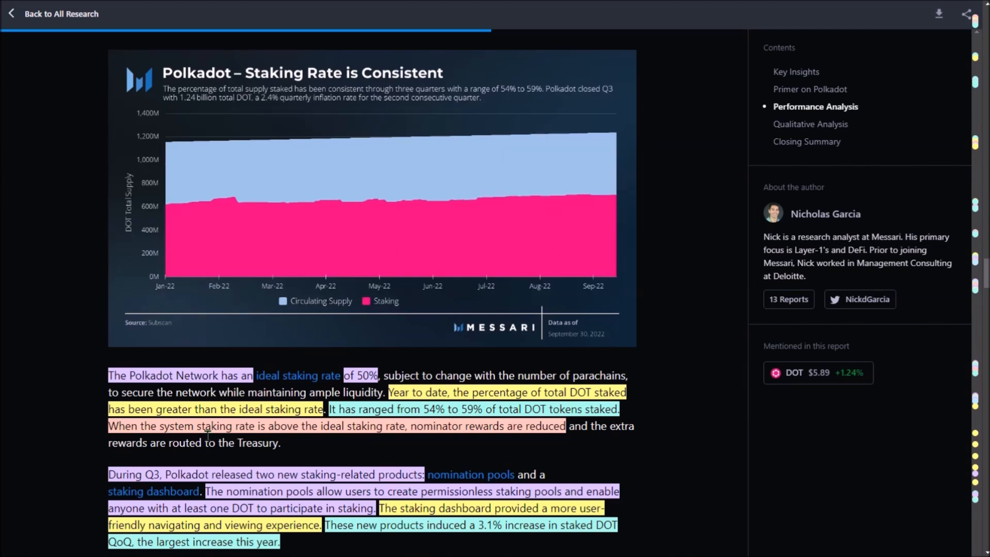
mouse_move(324, 446)
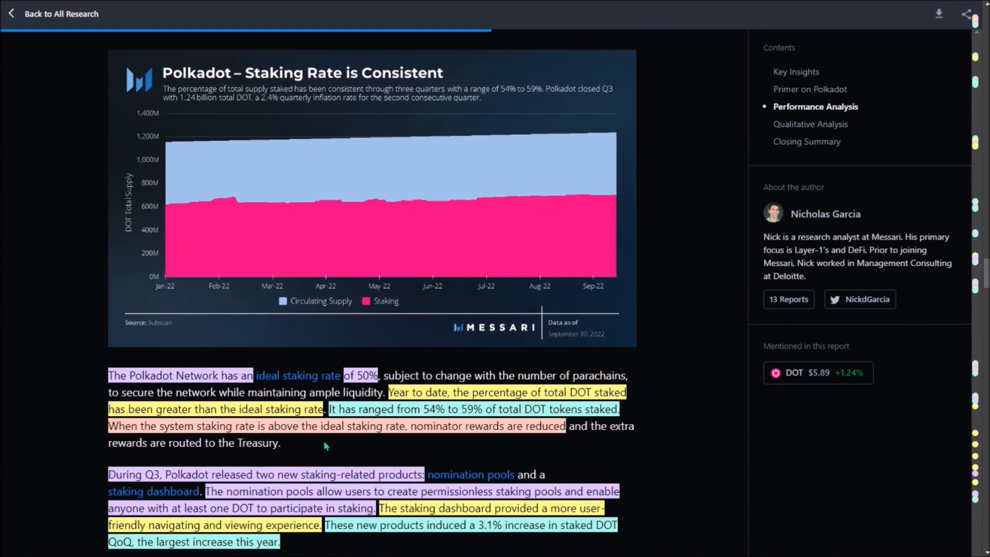
mouse_move(366, 445)
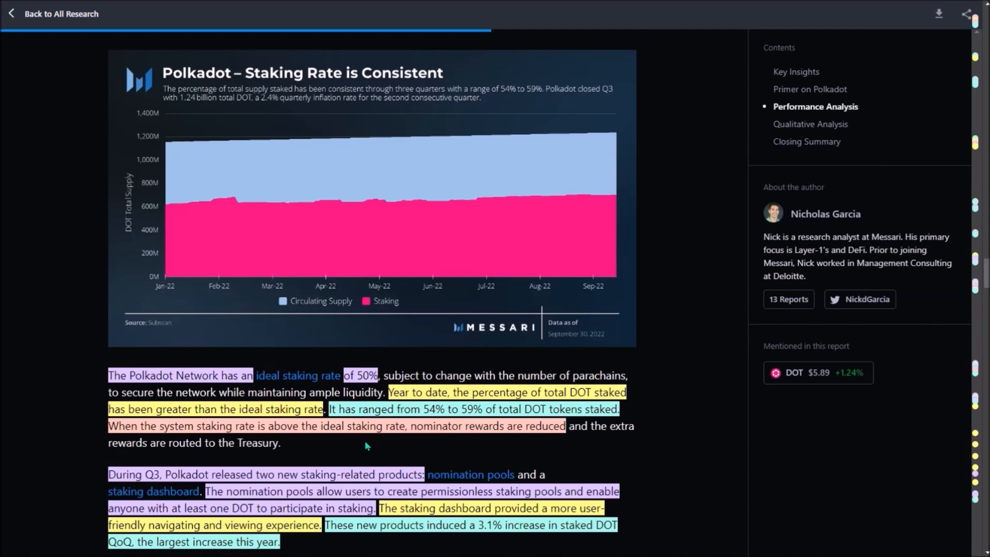
mouse_move(99, 476)
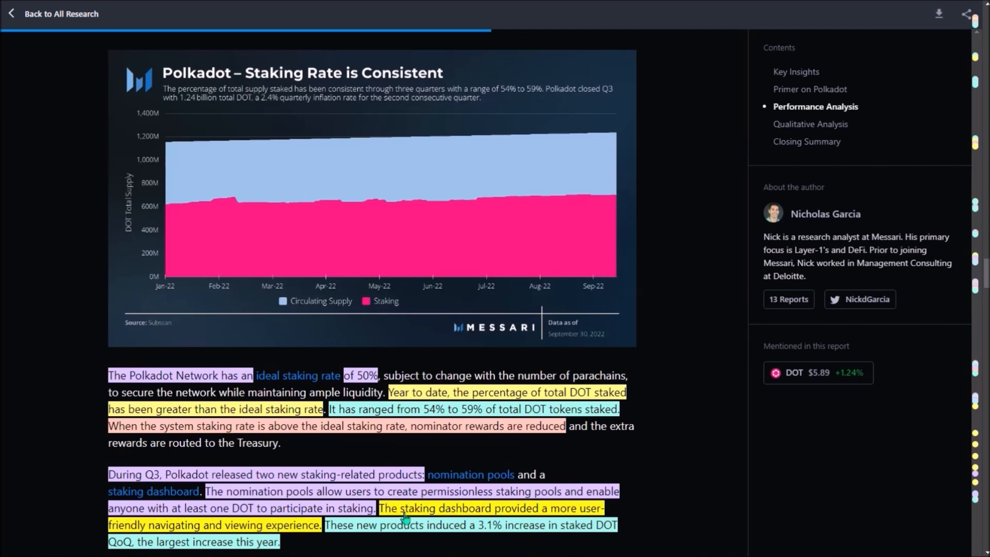
mouse_move(464, 512)
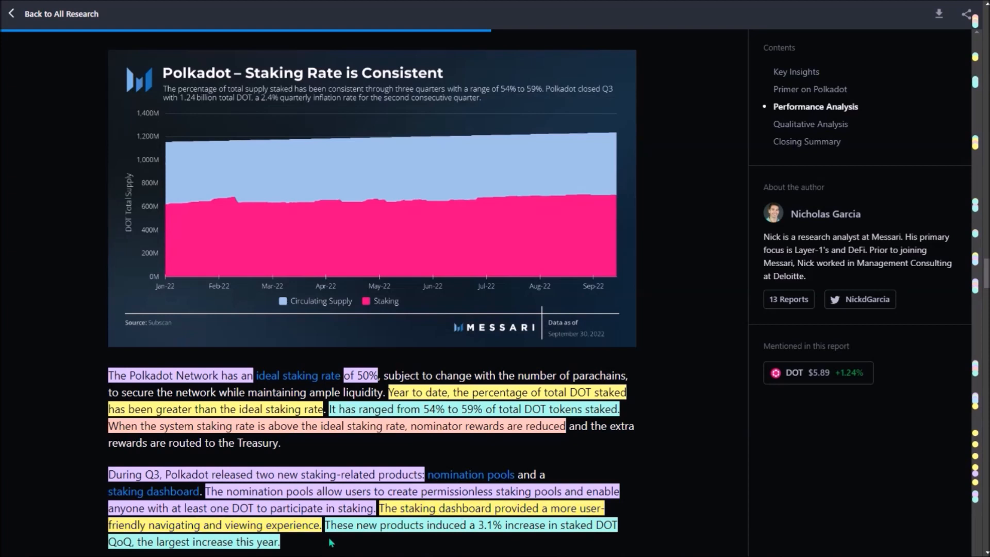
mouse_move(344, 542)
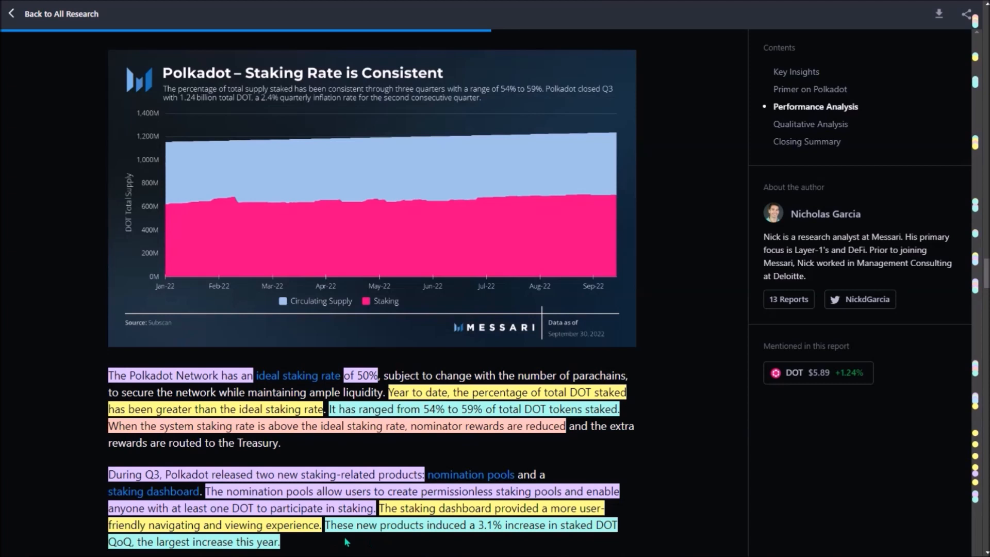
mouse_move(383, 532)
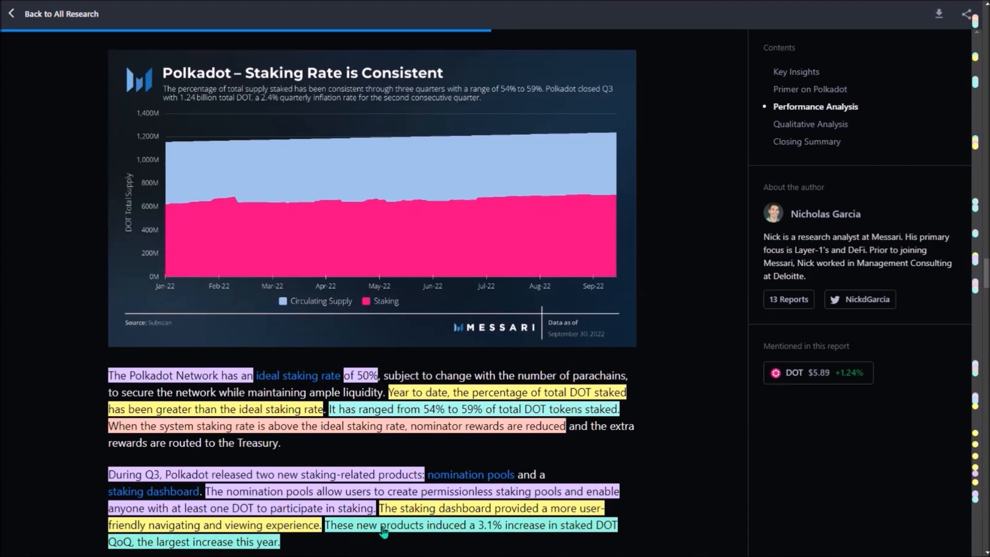
mouse_move(419, 528)
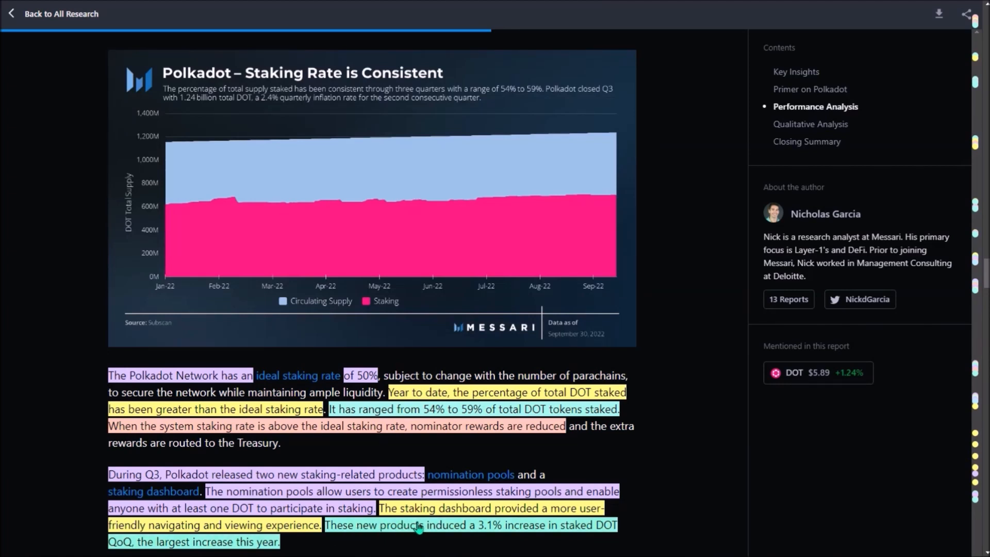
mouse_move(479, 537)
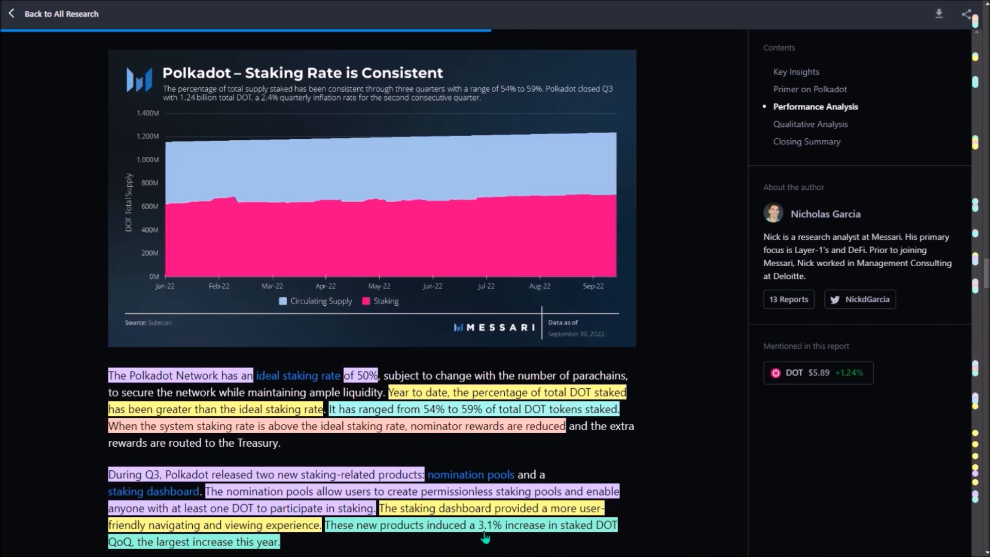
mouse_move(340, 545)
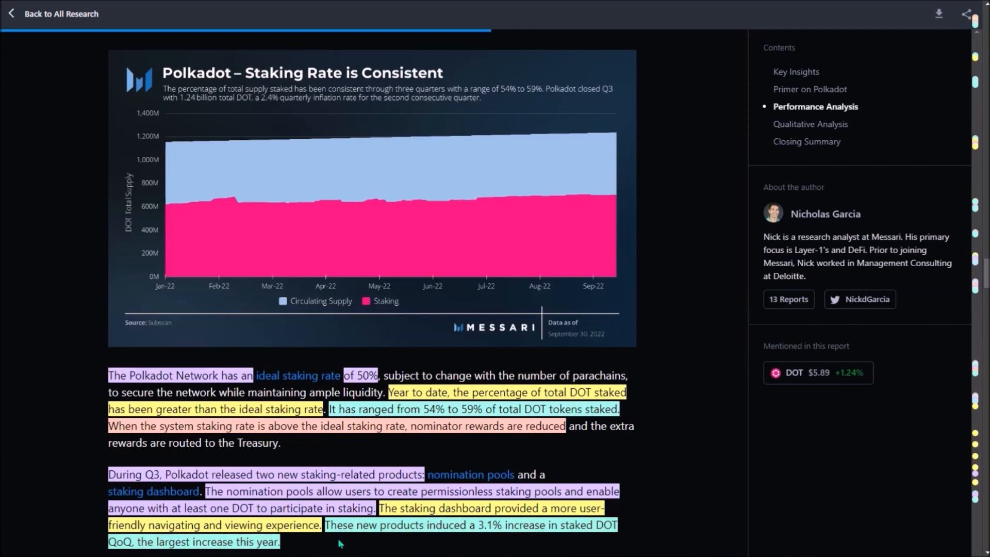
mouse_move(396, 548)
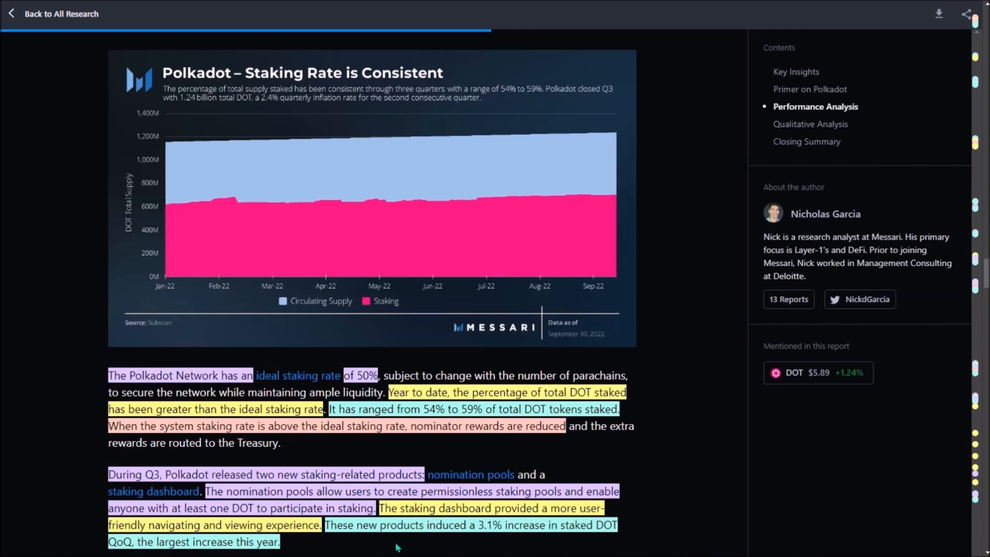
mouse_move(419, 547)
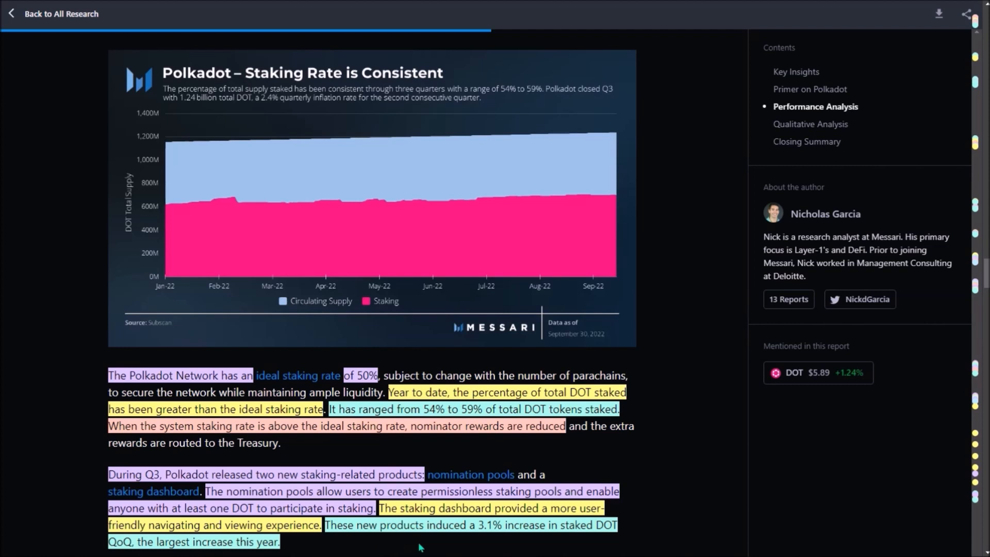
mouse_move(439, 546)
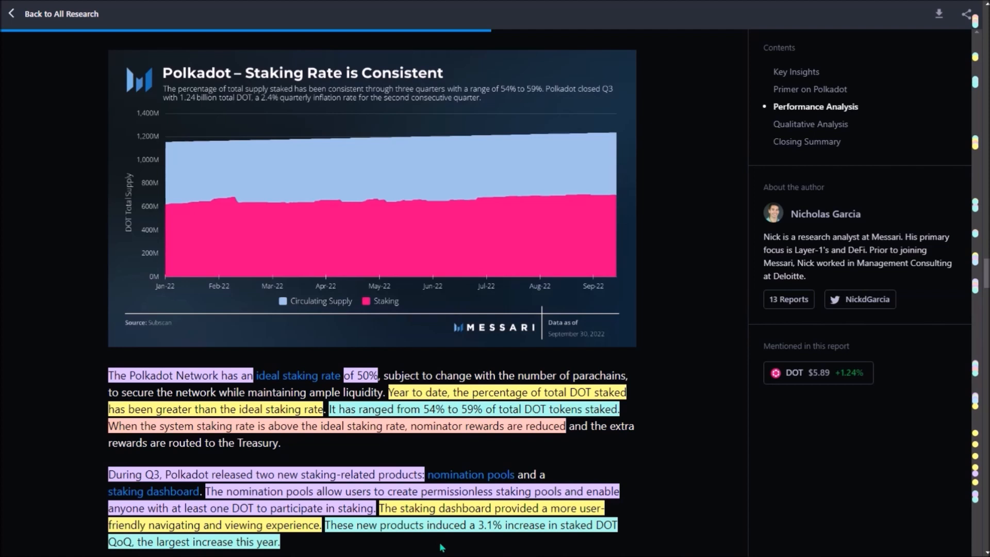
mouse_move(453, 548)
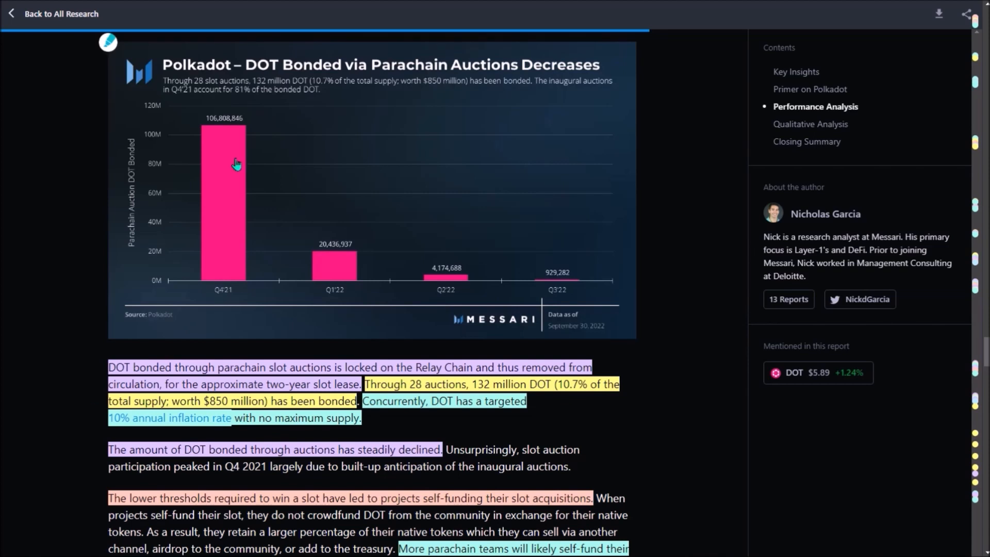
mouse_move(347, 274)
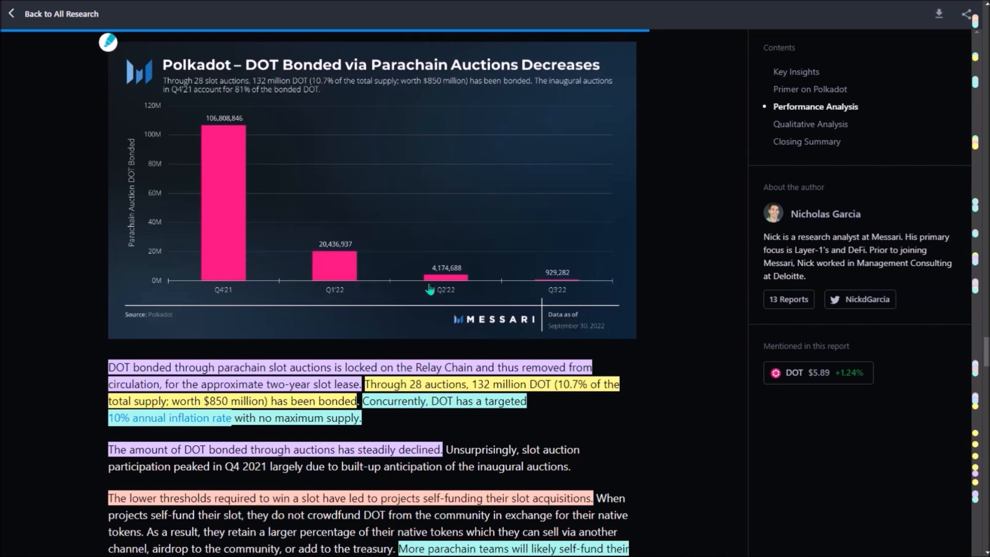
mouse_move(213, 228)
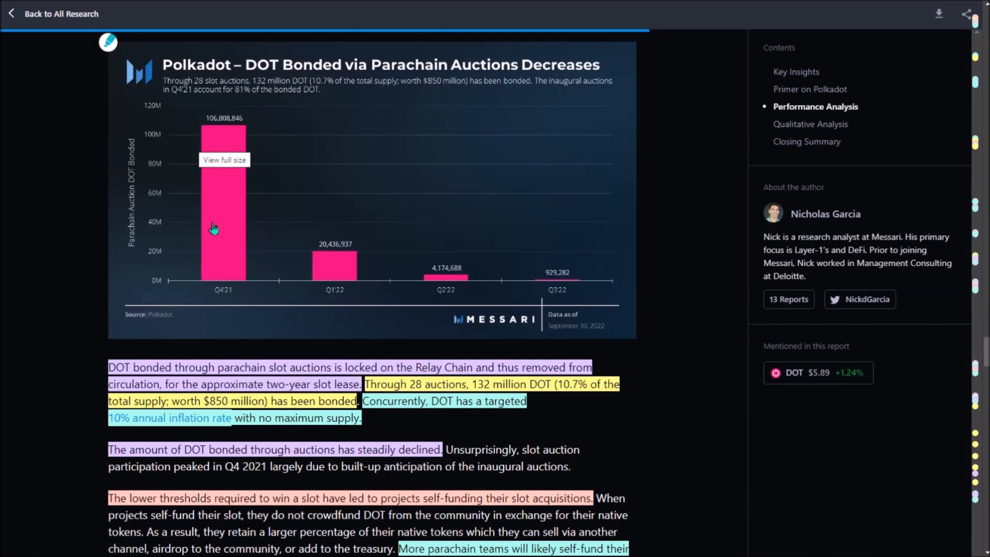
mouse_move(217, 131)
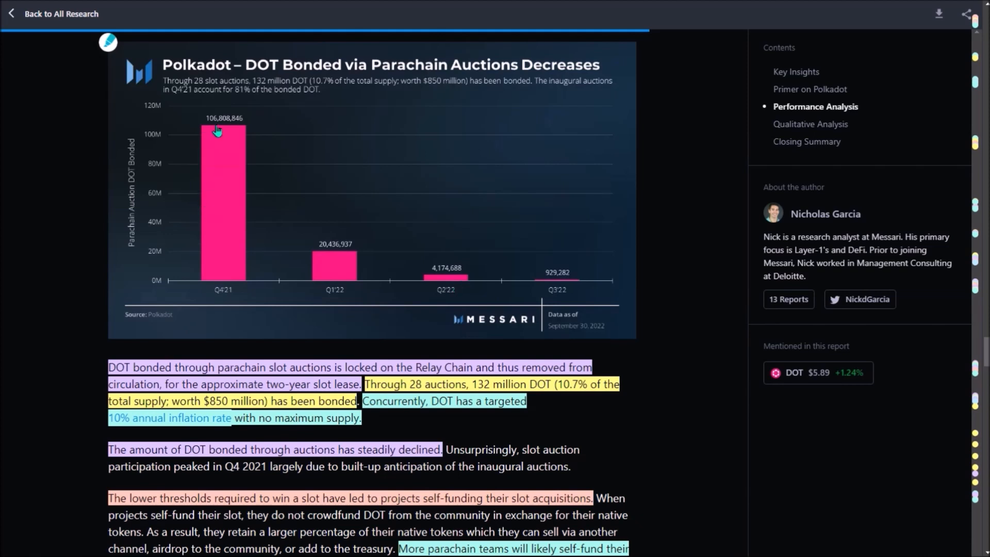
mouse_move(214, 172)
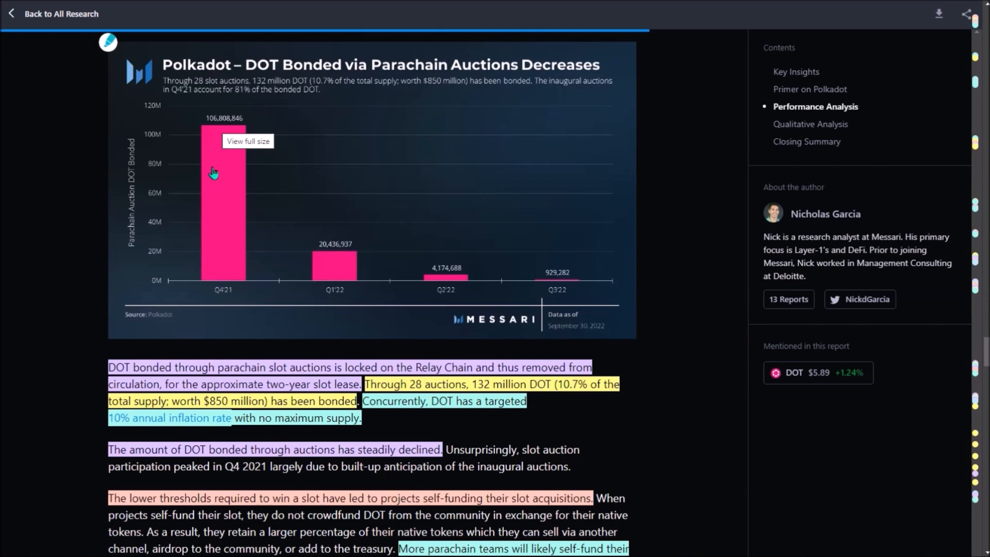
mouse_move(449, 266)
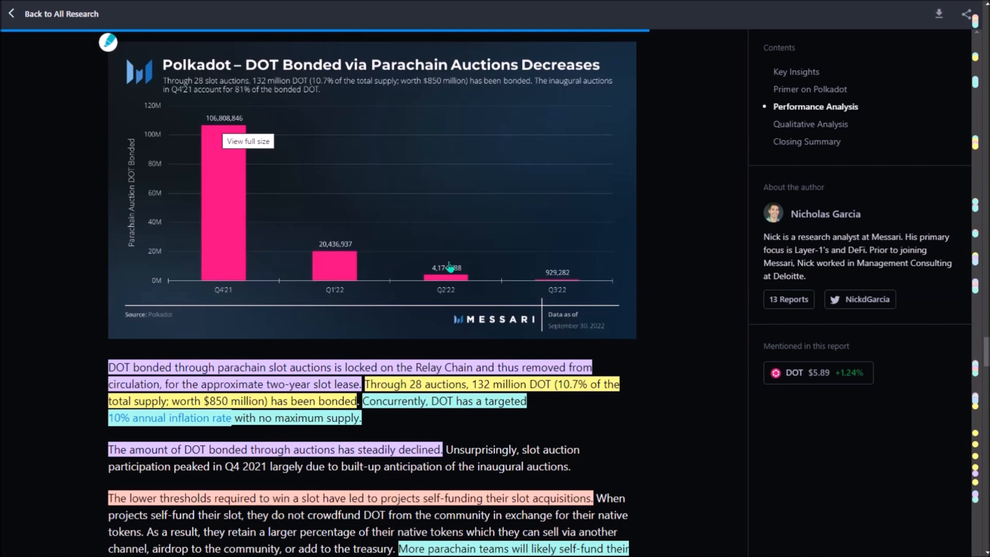
mouse_move(550, 290)
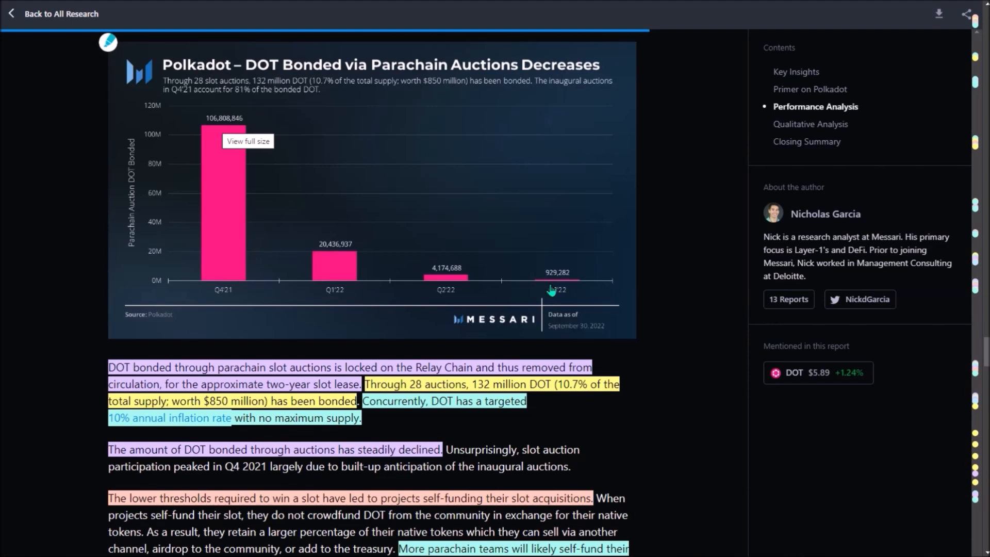
mouse_move(522, 297)
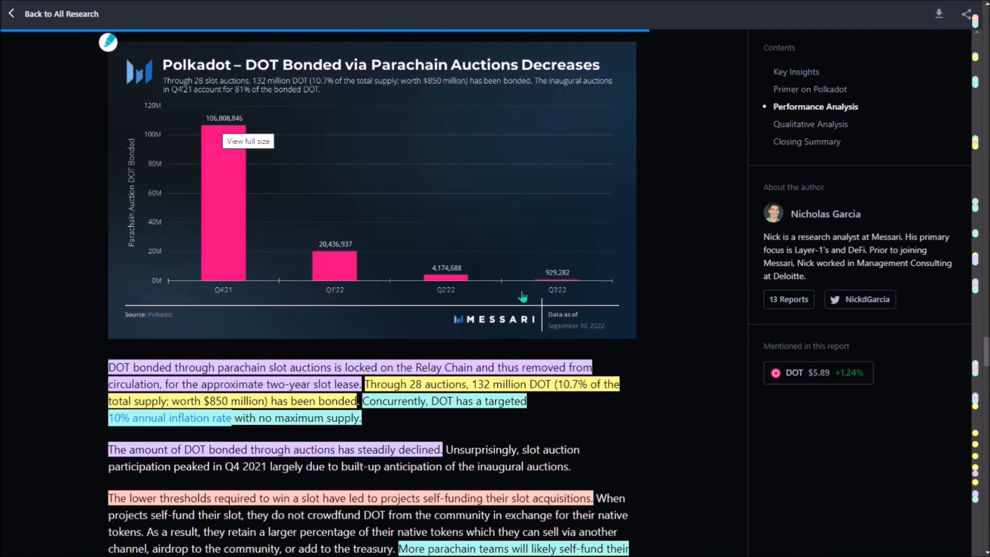
Scroll past the DOT Bonded via Parachain Auctions chart to the Polkadot–Kusama KPI Comparison table
scroll("down", 3)
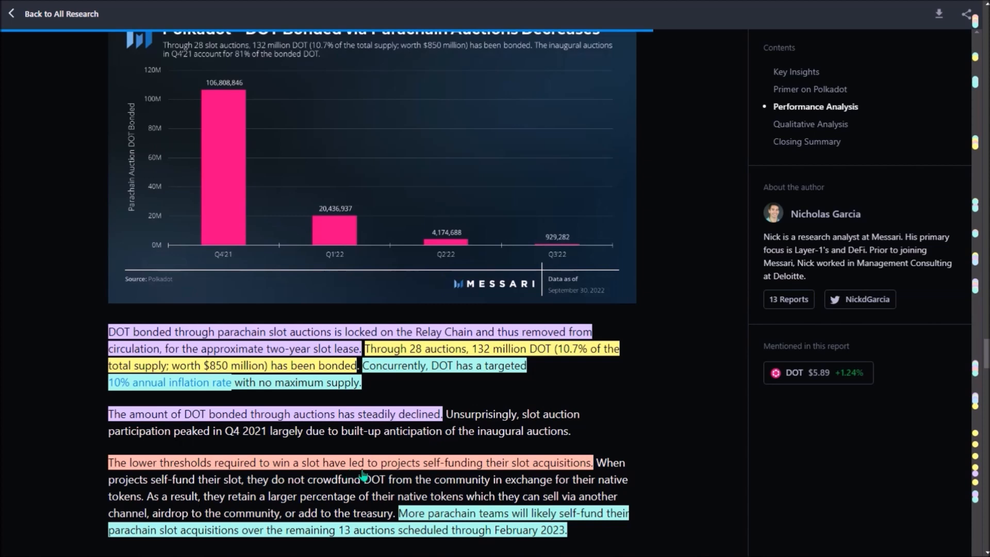
mouse_move(194, 546)
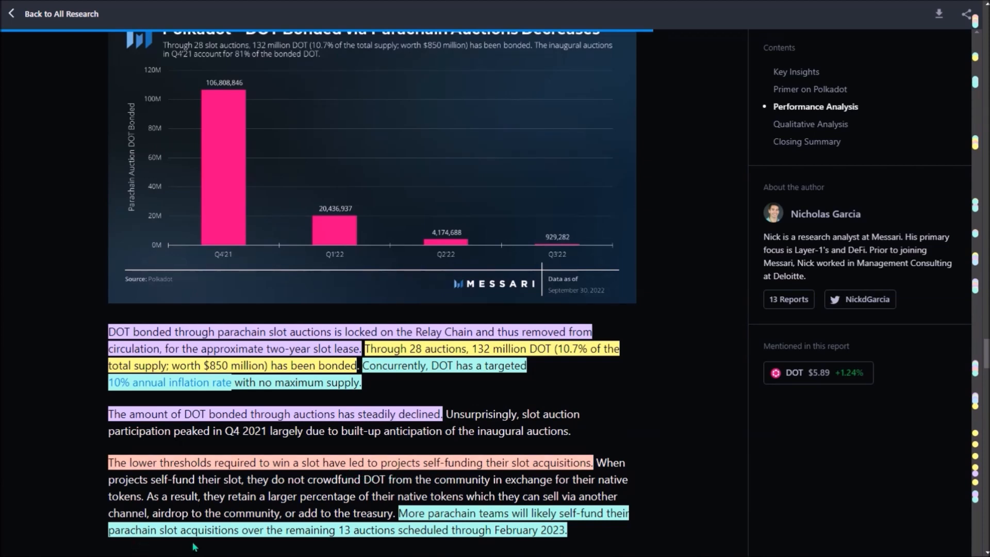
mouse_move(337, 546)
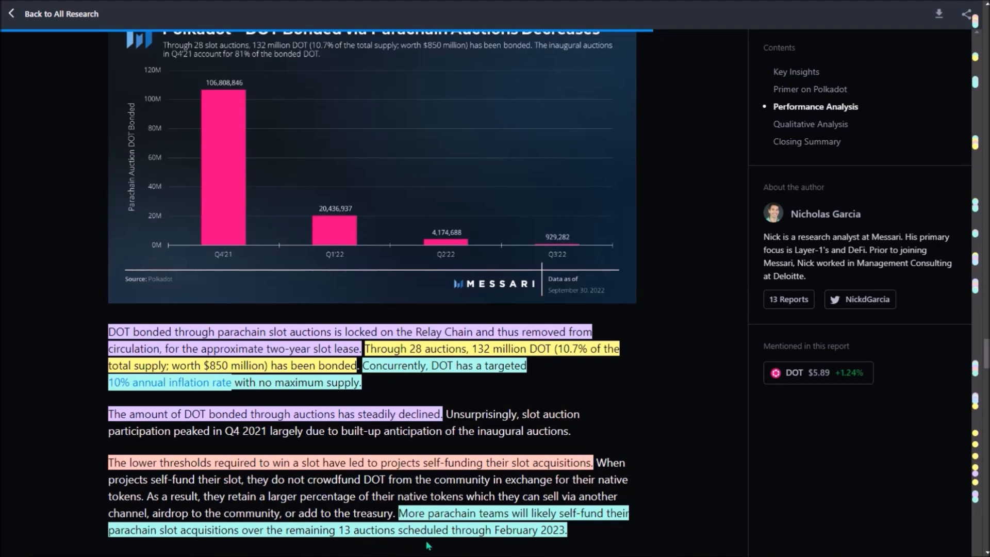
mouse_move(440, 545)
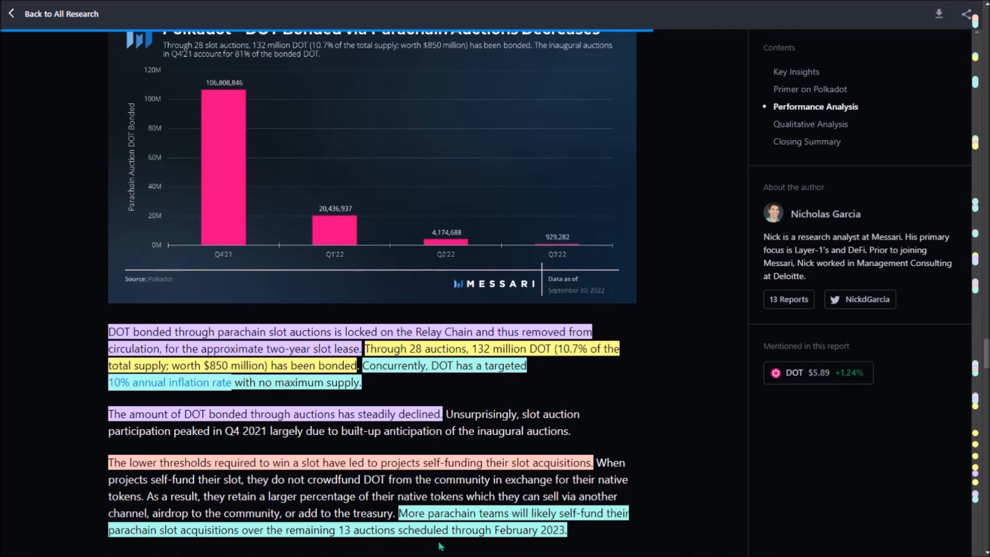
scroll("down", 3)
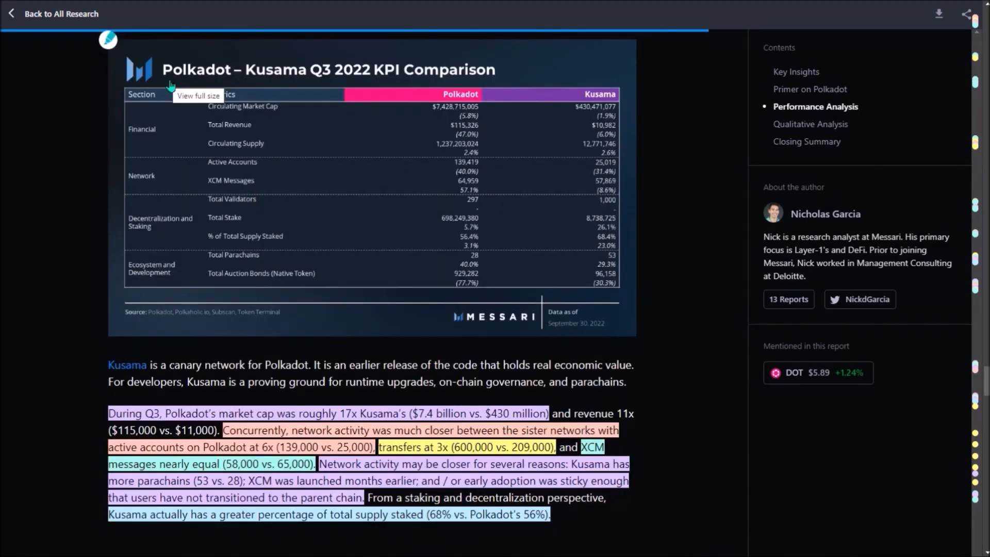
mouse_move(259, 85)
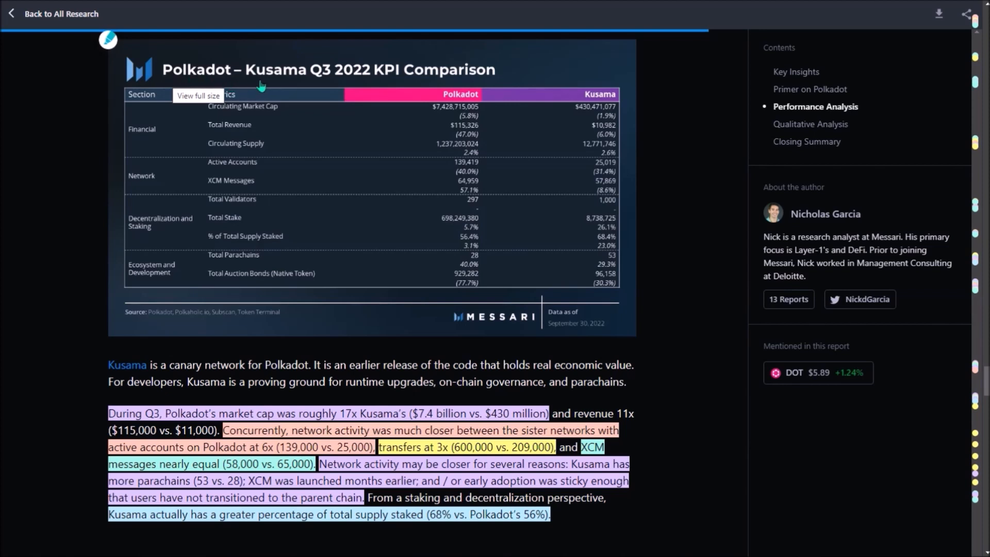
mouse_move(300, 92)
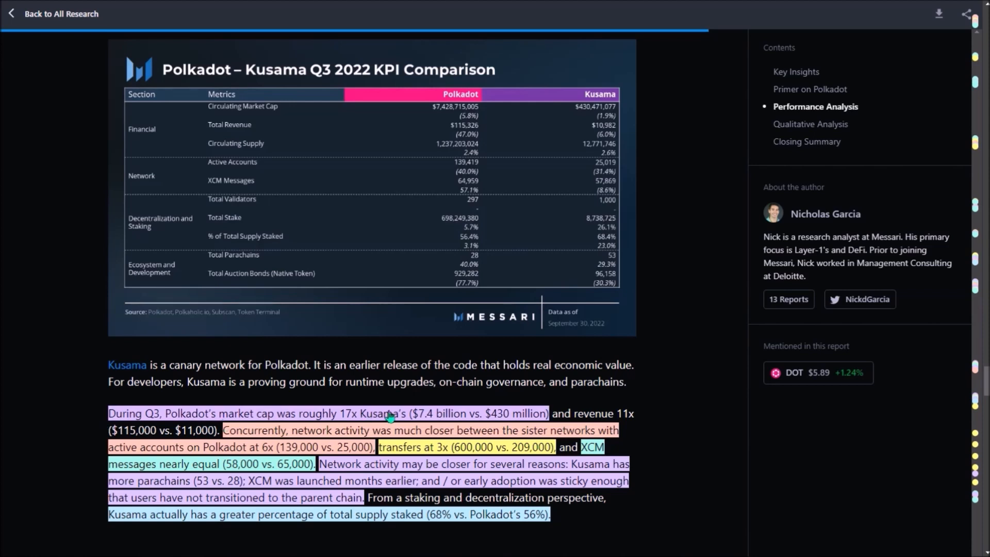
mouse_move(490, 424)
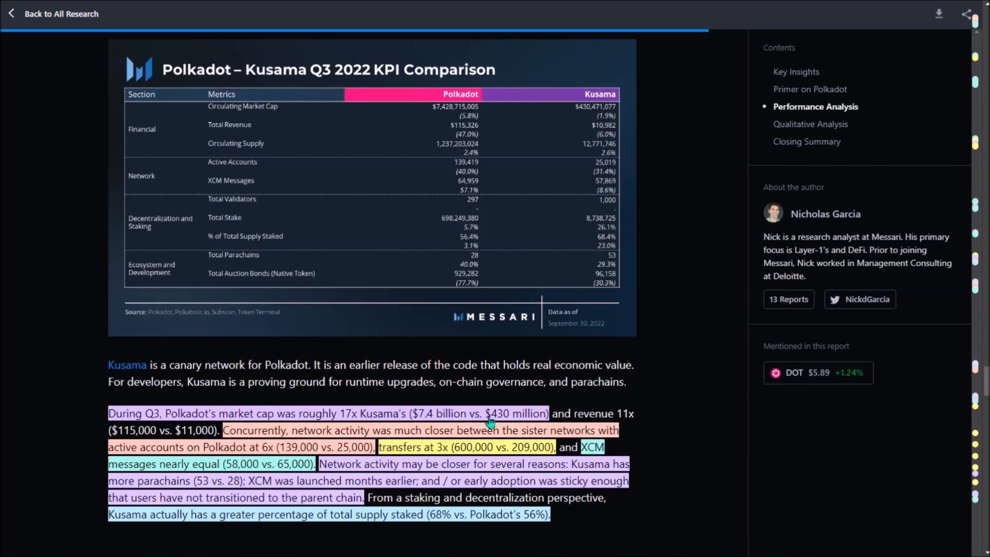
mouse_move(265, 443)
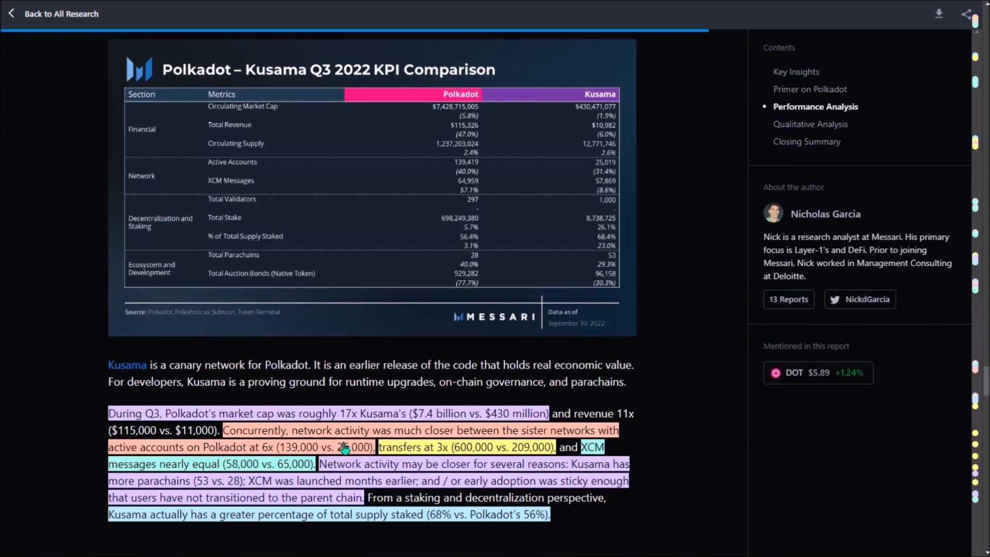
mouse_move(215, 461)
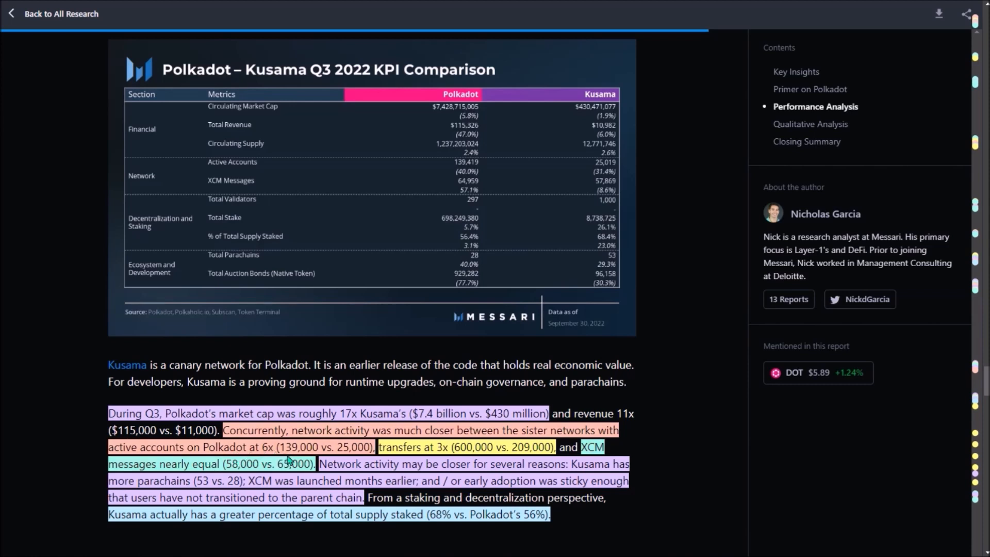
mouse_move(287, 458)
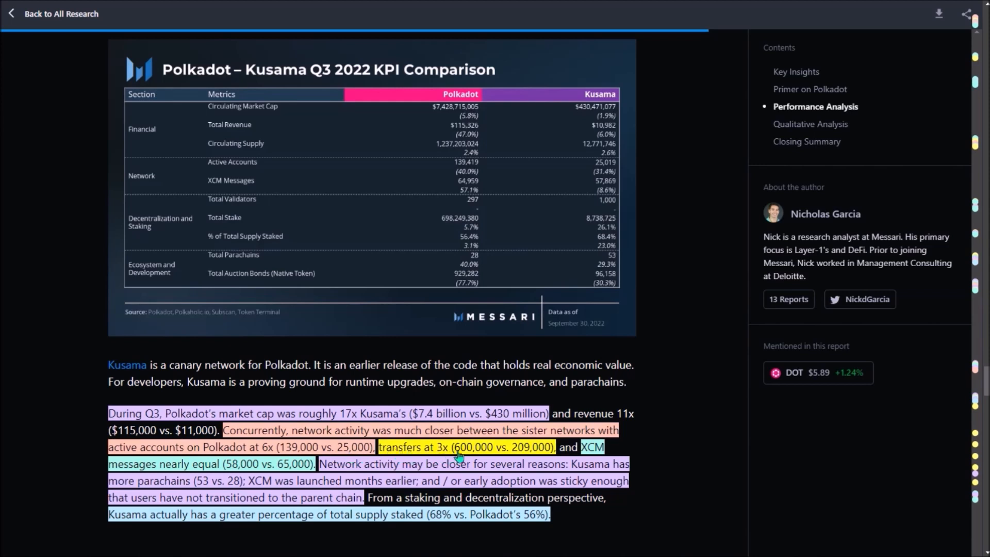
mouse_move(517, 455)
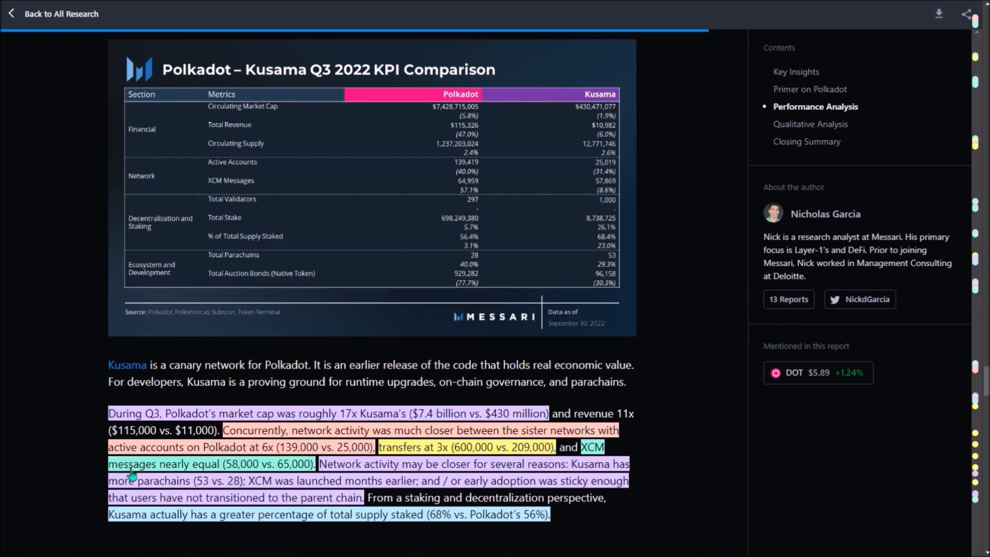
mouse_move(177, 475)
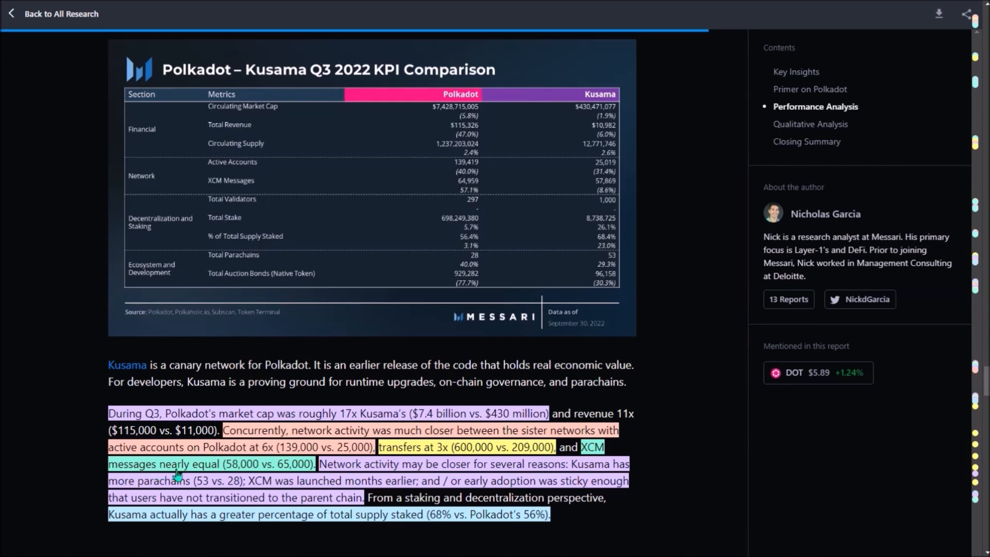
mouse_move(282, 475)
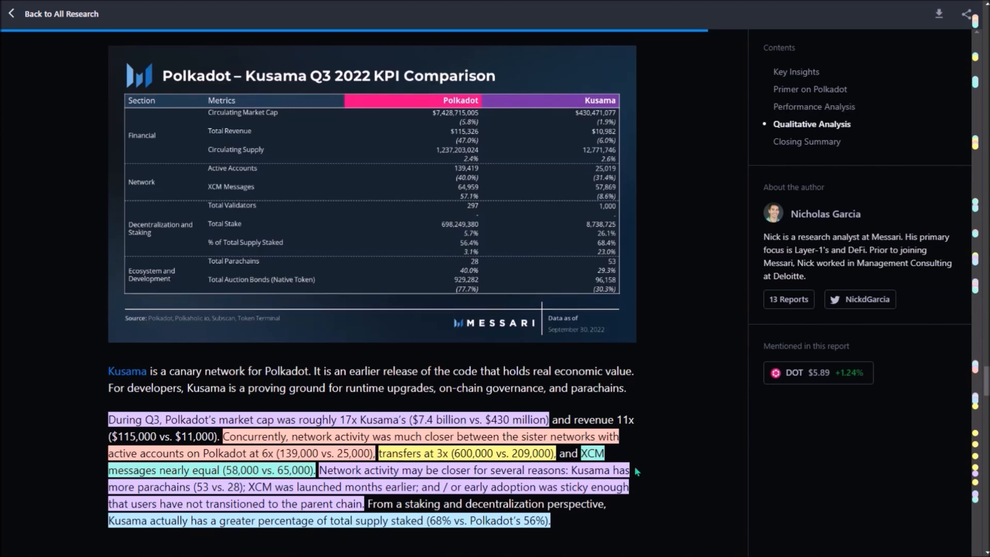
mouse_move(635, 490)
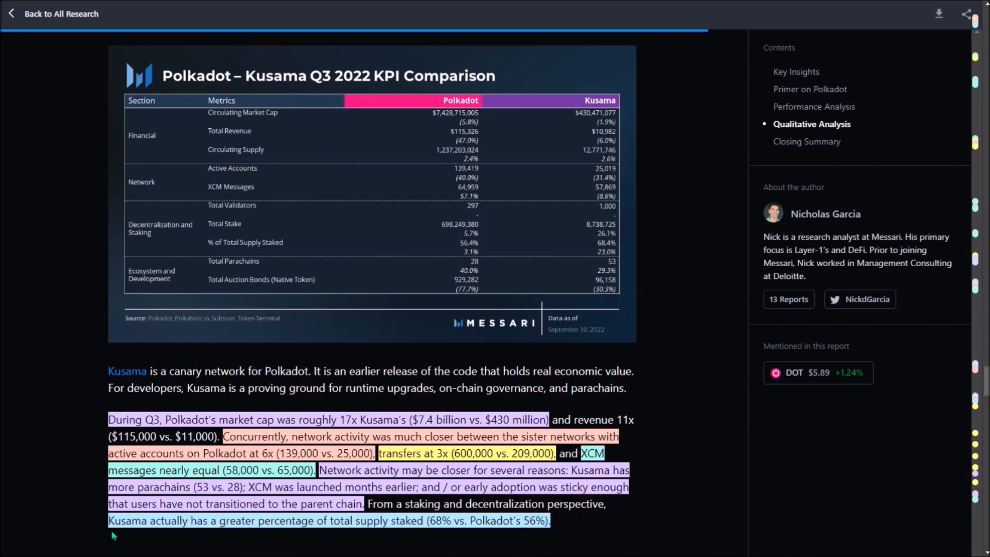
mouse_move(183, 535)
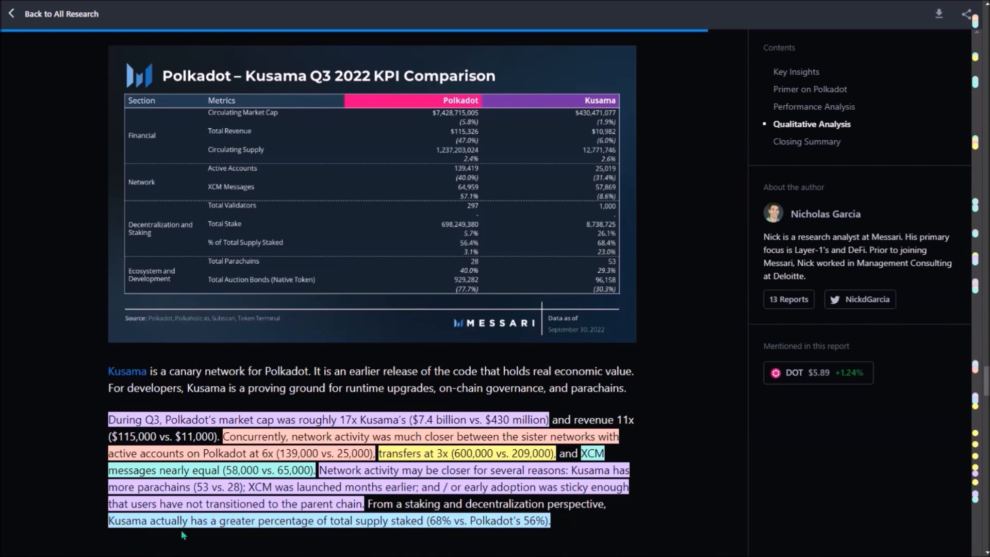
mouse_move(278, 537)
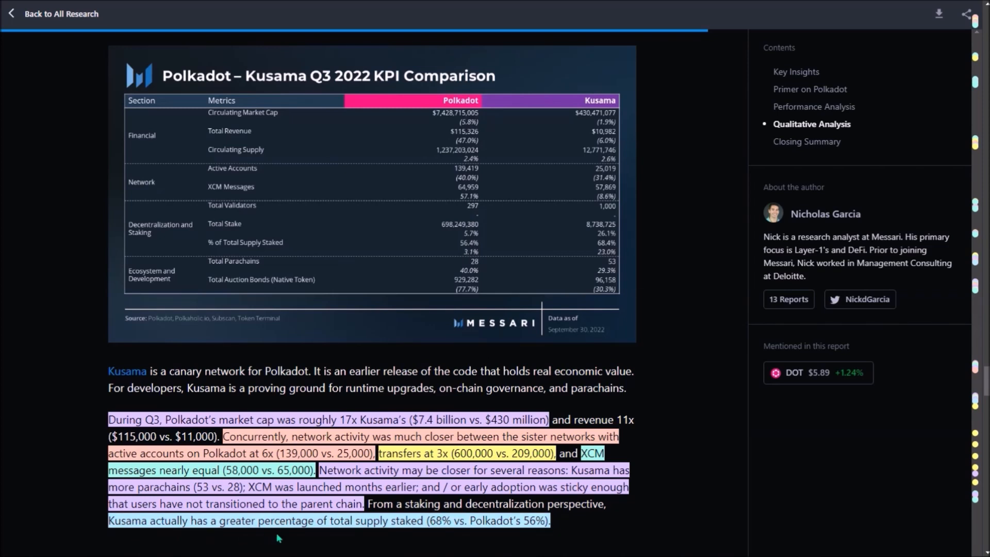
mouse_move(537, 532)
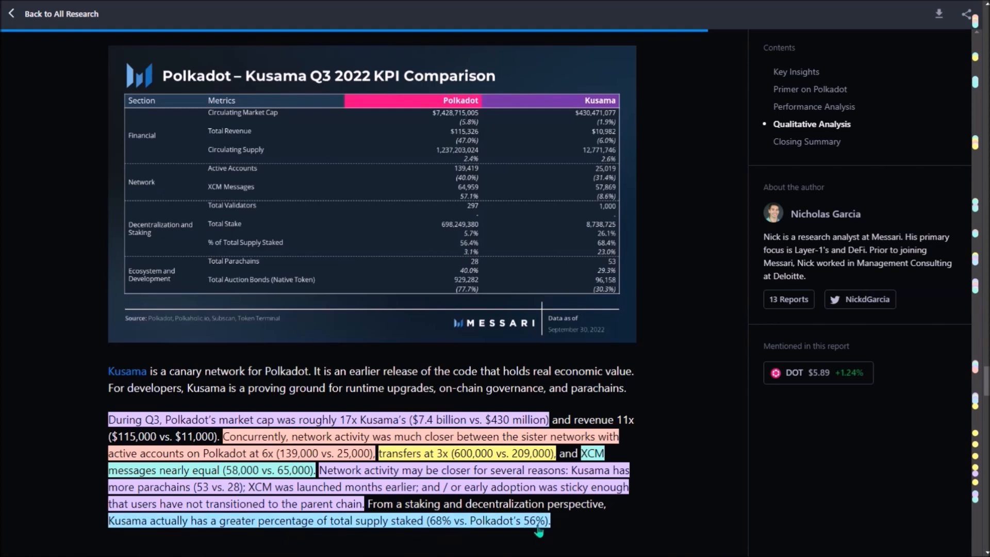
mouse_move(545, 533)
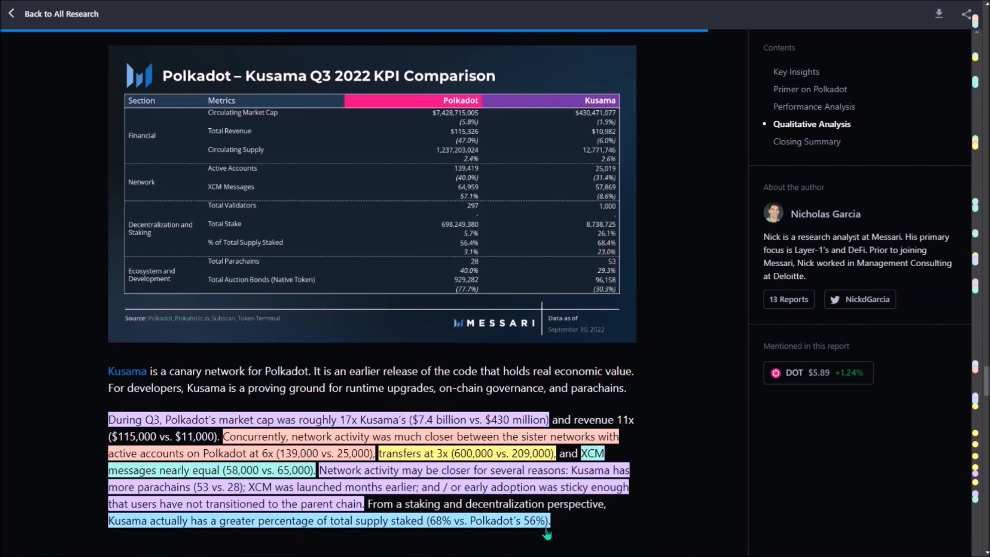
mouse_move(519, 534)
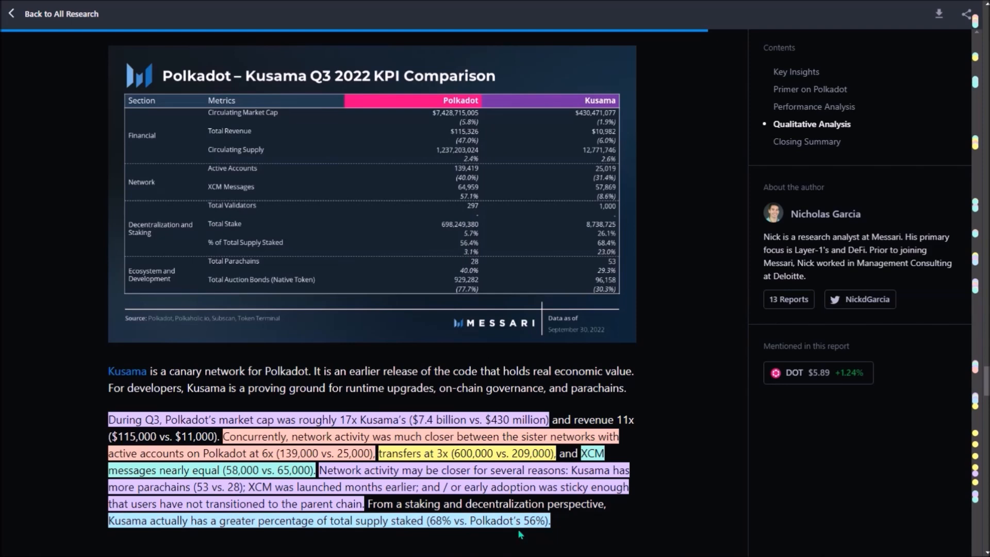
mouse_move(416, 535)
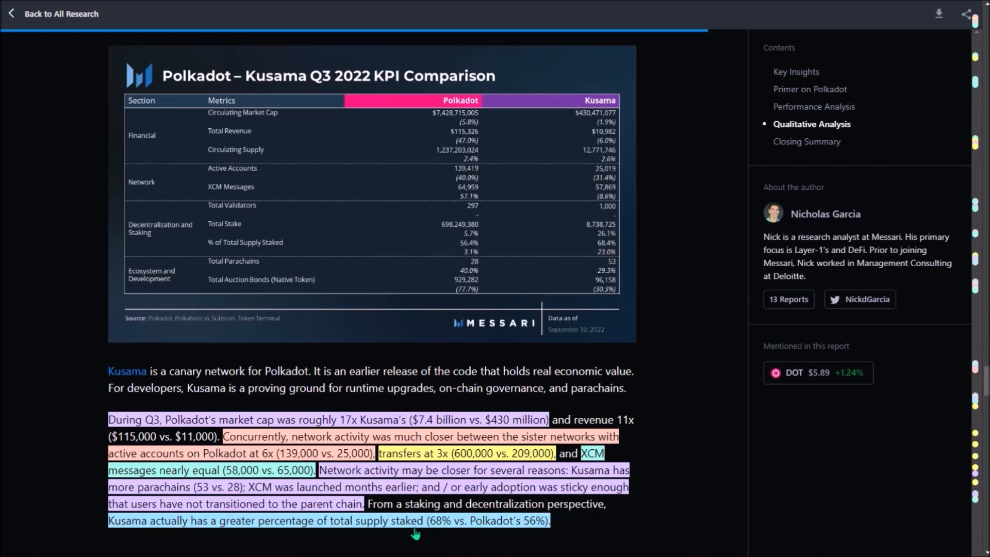
Scroll through Governance, XCM V3, Common Good Chains, Asynchronous Backing and Parathreads to Closing Summary
scroll("down", 3)
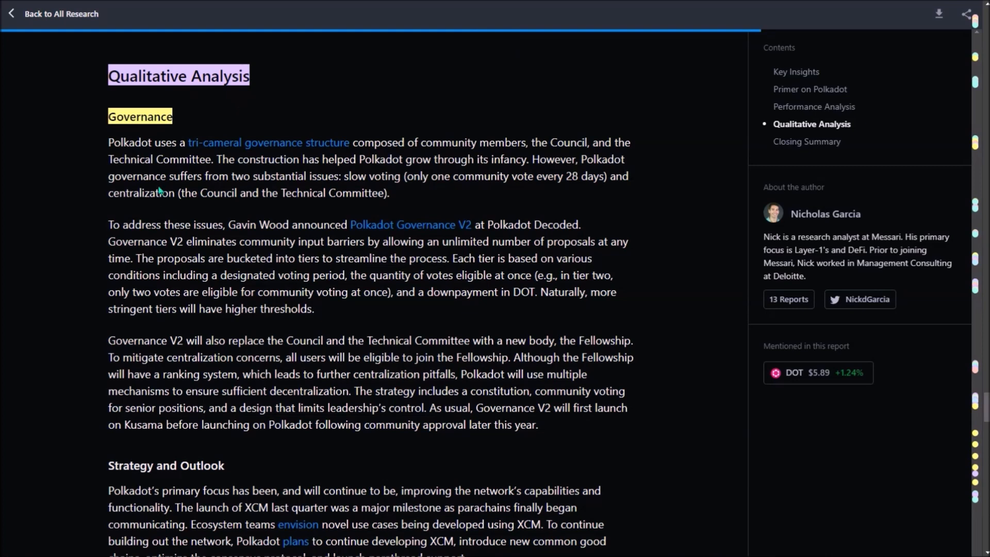
mouse_move(160, 216)
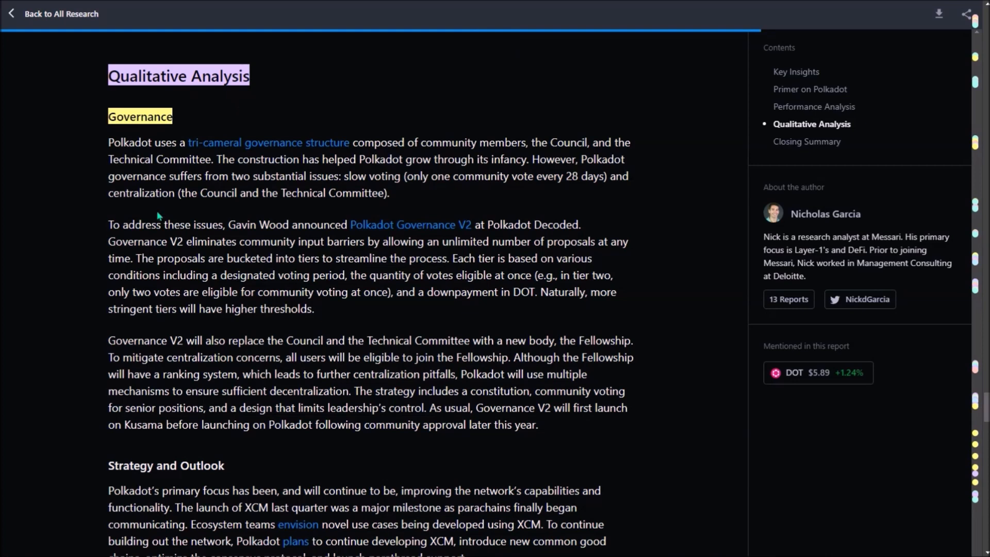
scroll("down", 3)
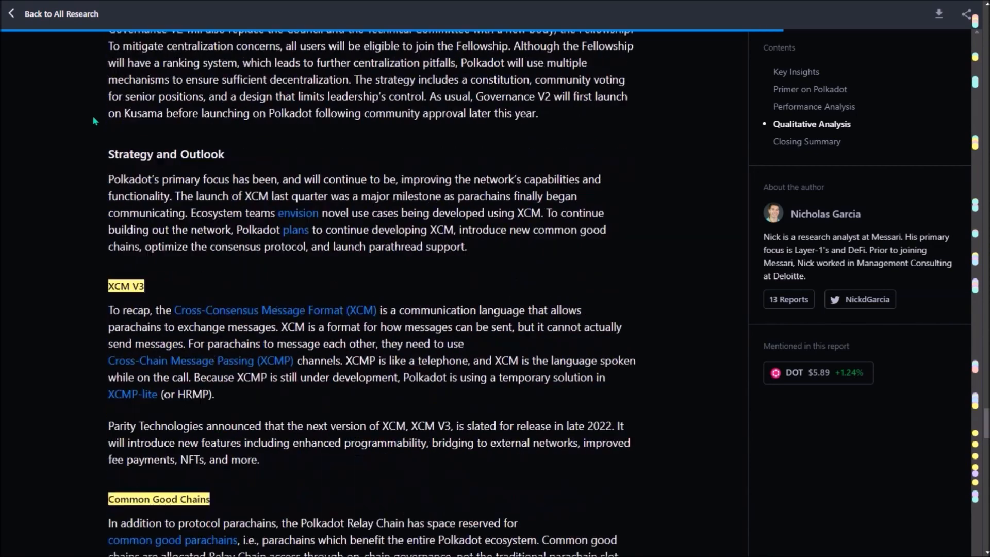
scroll("down", 3)
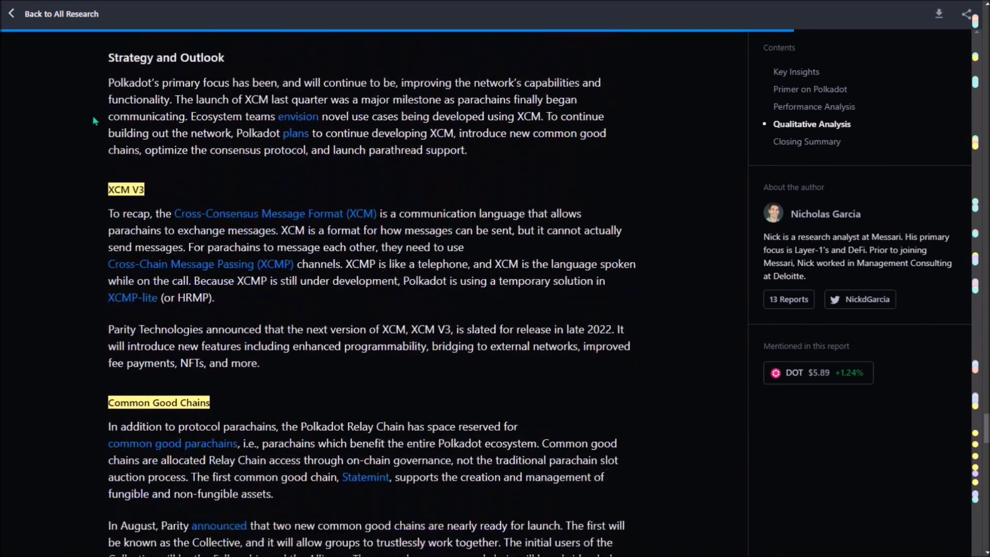
scroll("down", 3)
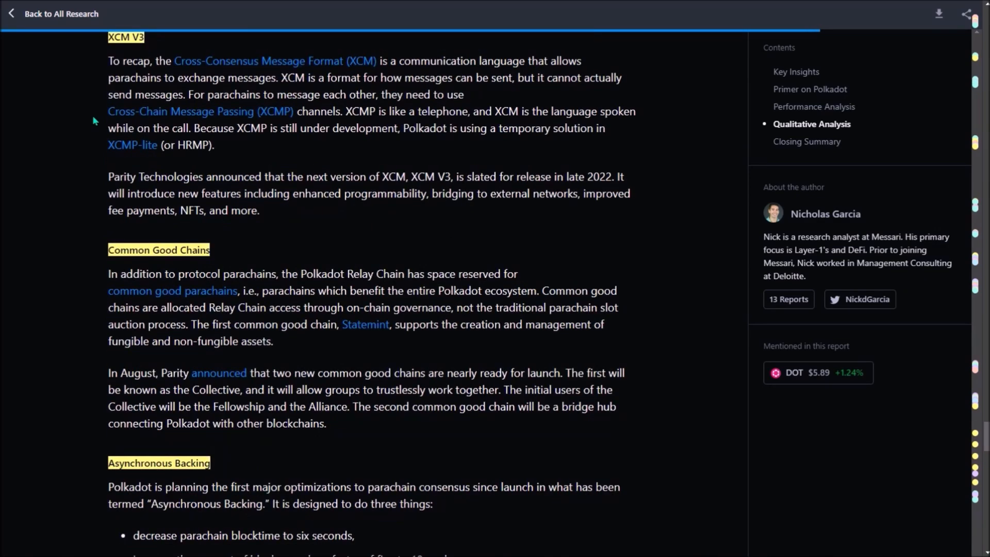
scroll("down", 3)
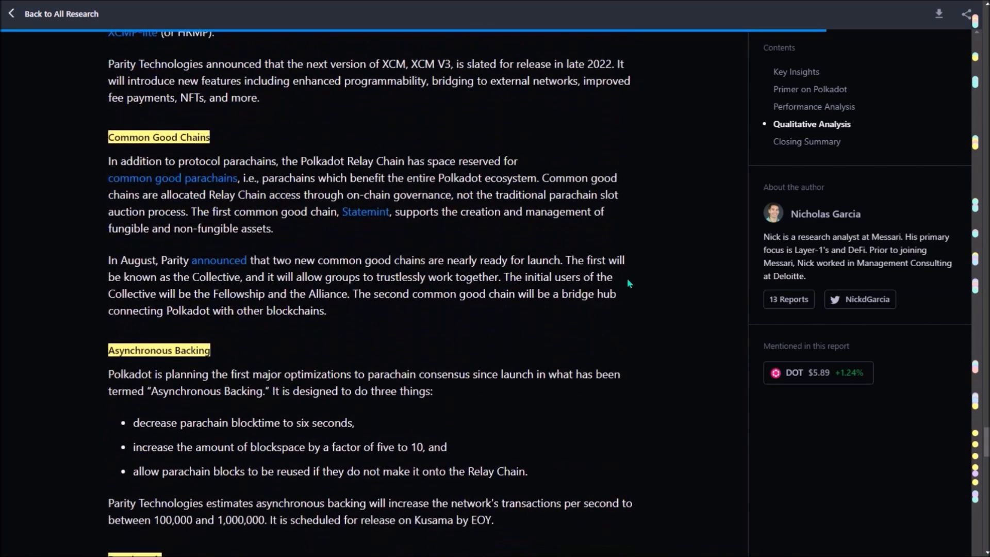
scroll("down", 3)
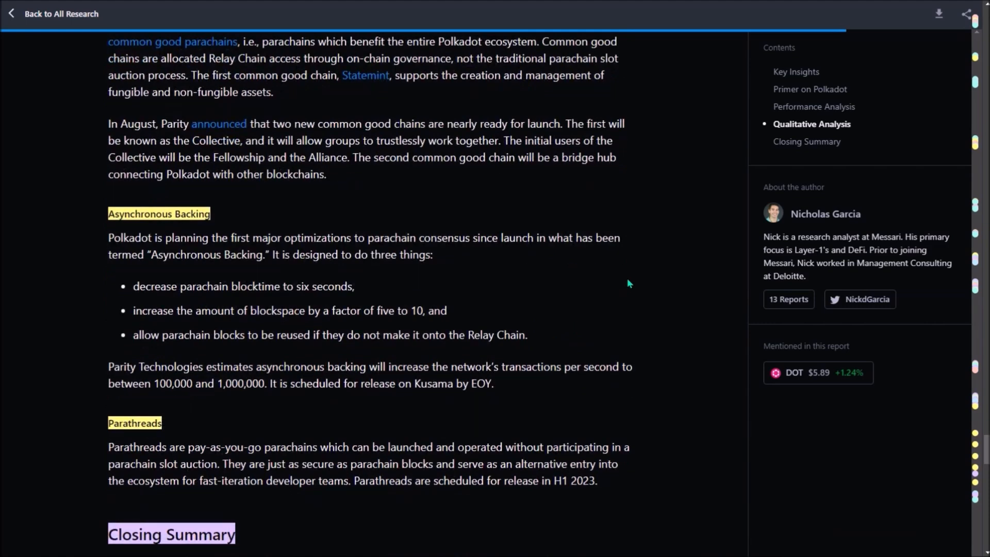
scroll("down", 3)
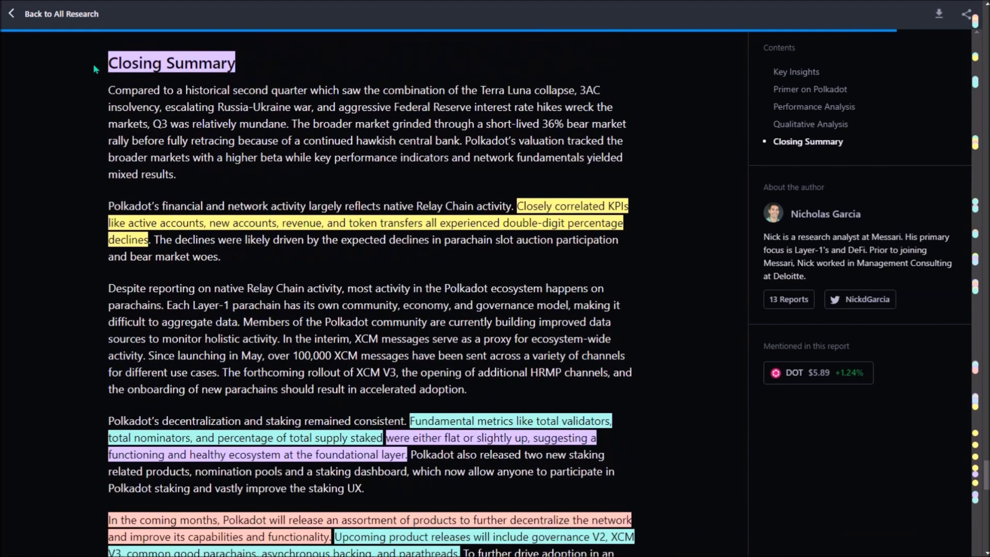
mouse_move(100, 241)
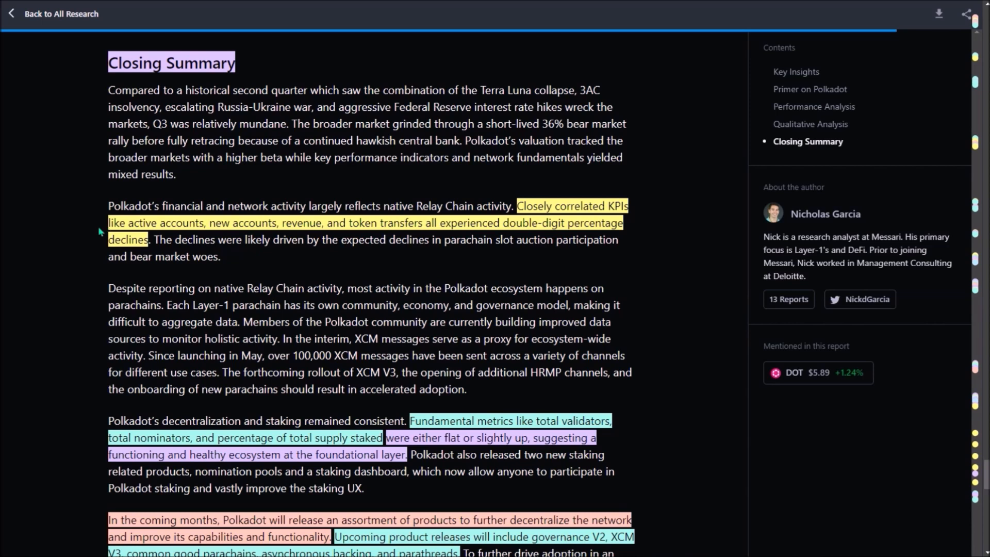
mouse_move(418, 434)
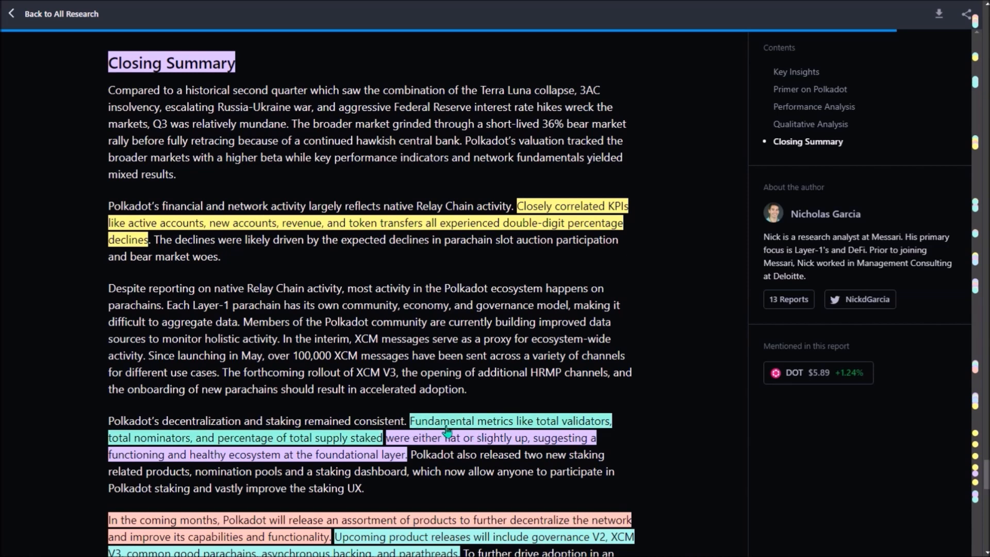
mouse_move(284, 456)
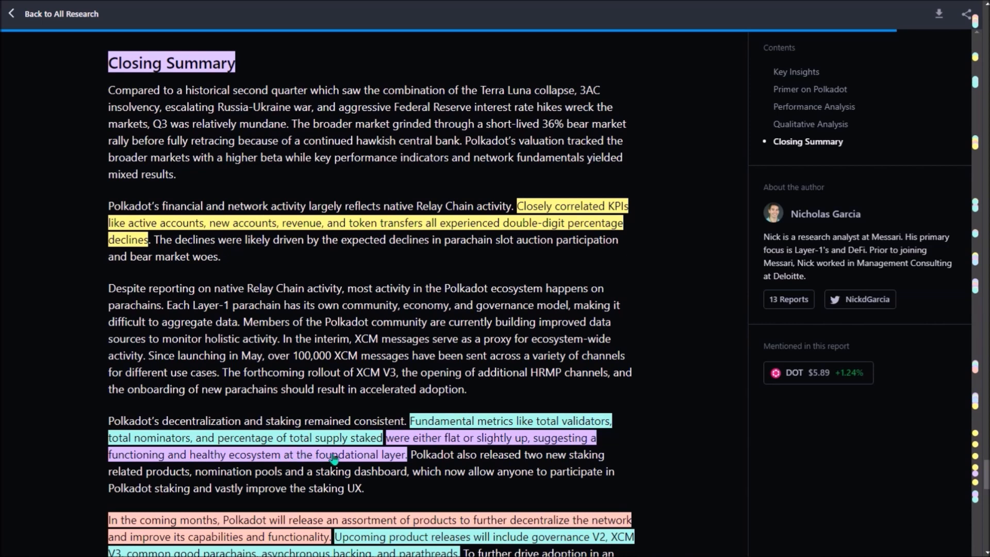
mouse_move(138, 464)
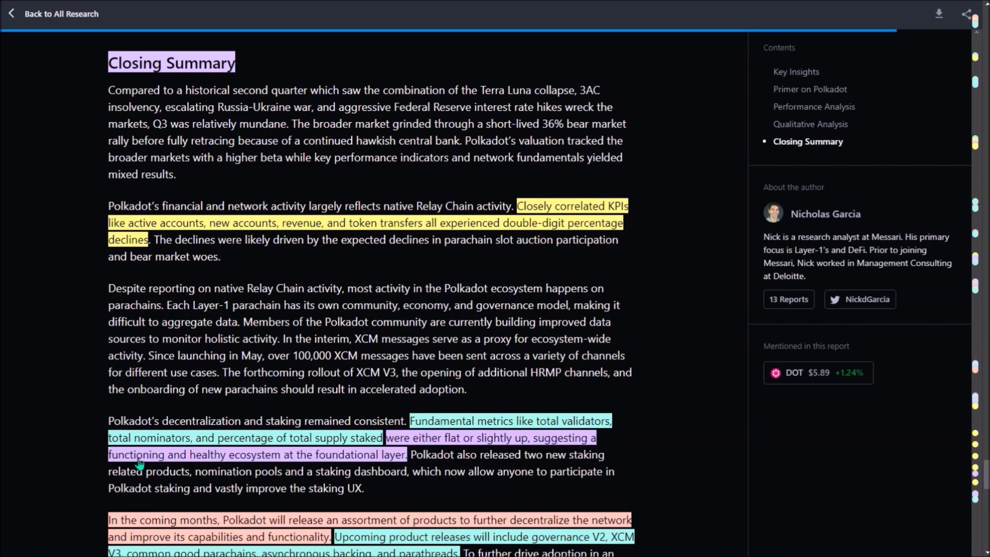
mouse_move(235, 467)
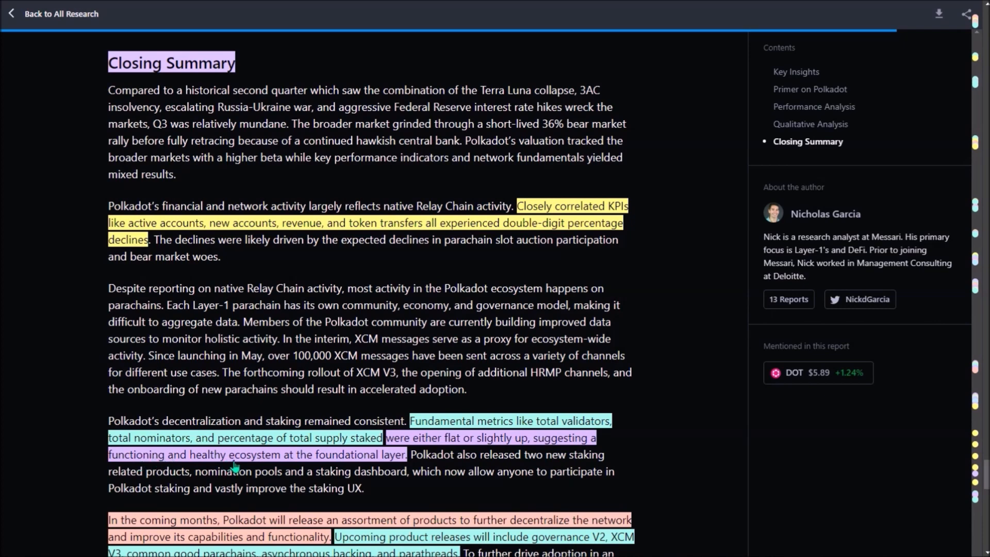
mouse_move(402, 467)
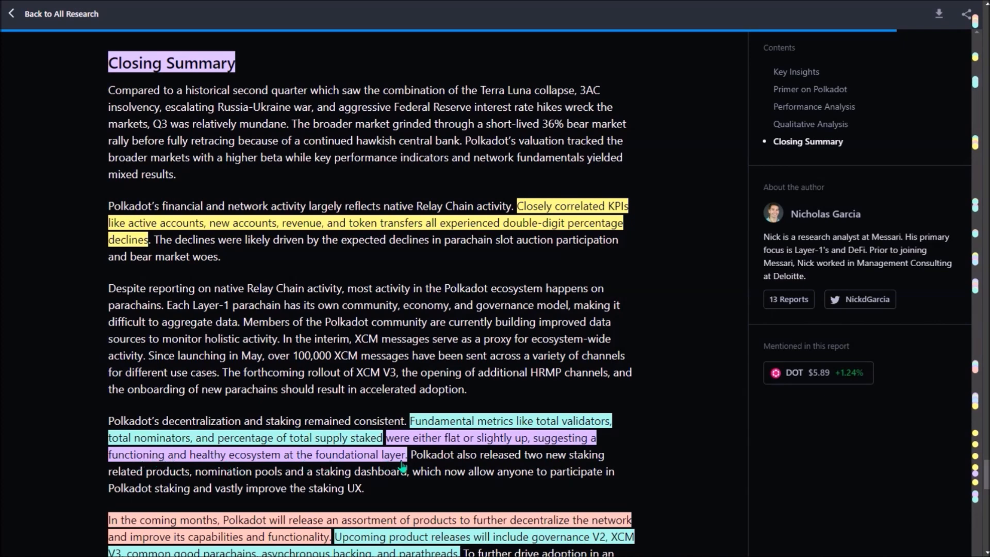
Read the Closing Summary, arriving at the Polkadot Roadmap Roundup blog post
scroll("down", 3)
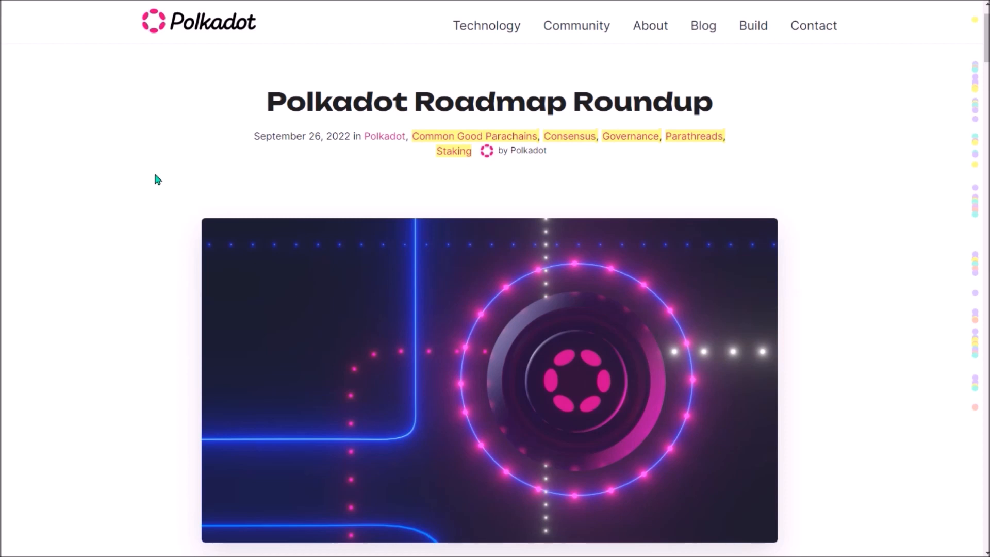
Scroll the roadmap post, then navigate away to the CoinDesk Gavin Wood article
scroll("down", 3)
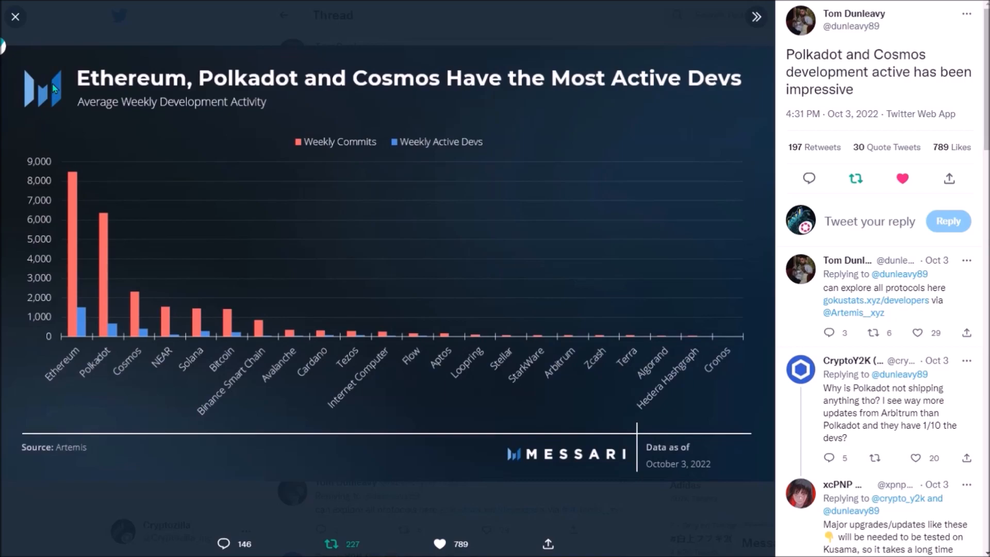
left_click(15, 16)
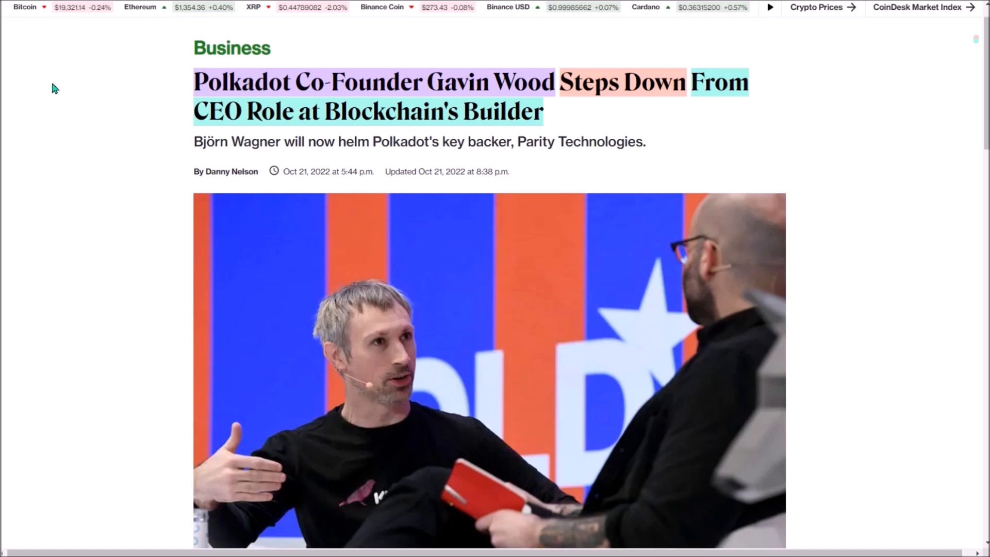
mouse_move(53, 218)
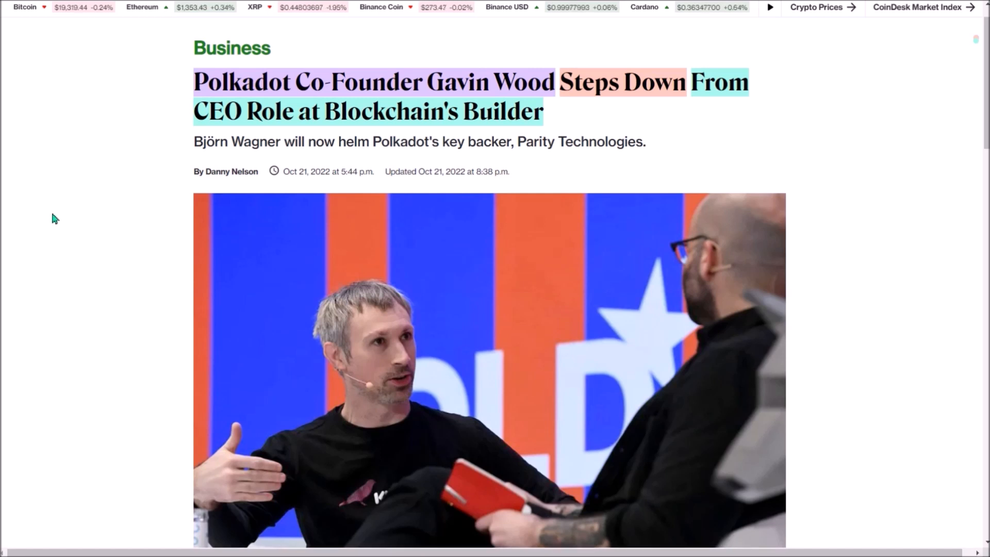